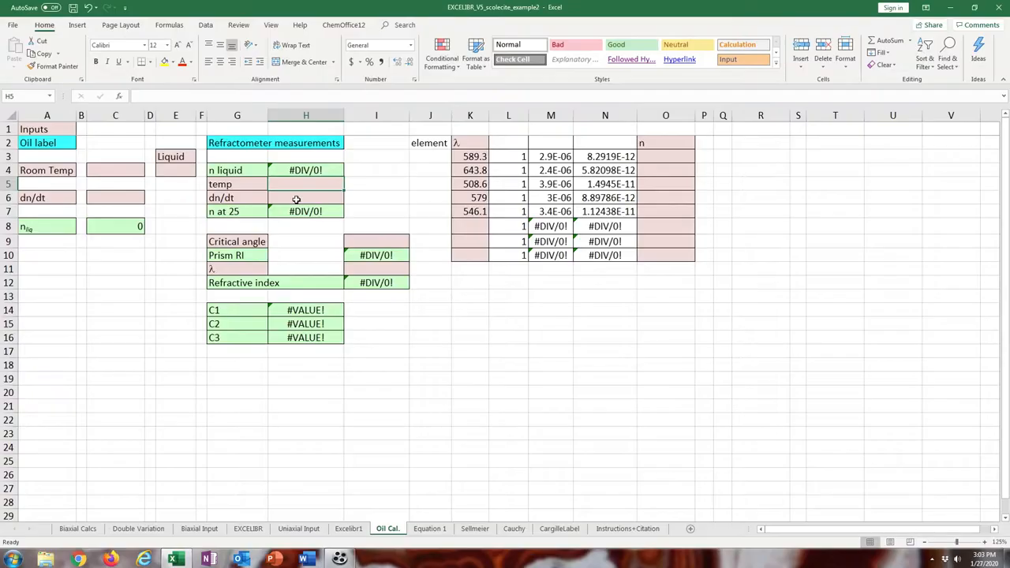
Enter dn/dt -0.000404 and prism wavelength 589.3 on the Oil Cal. sheet.
text(-0.000404)
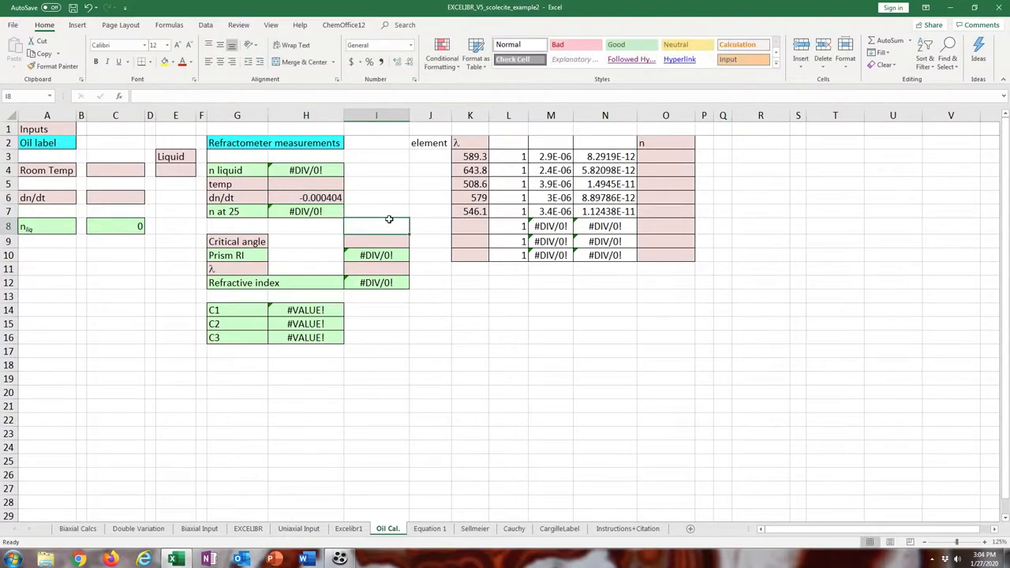
click(470, 156)
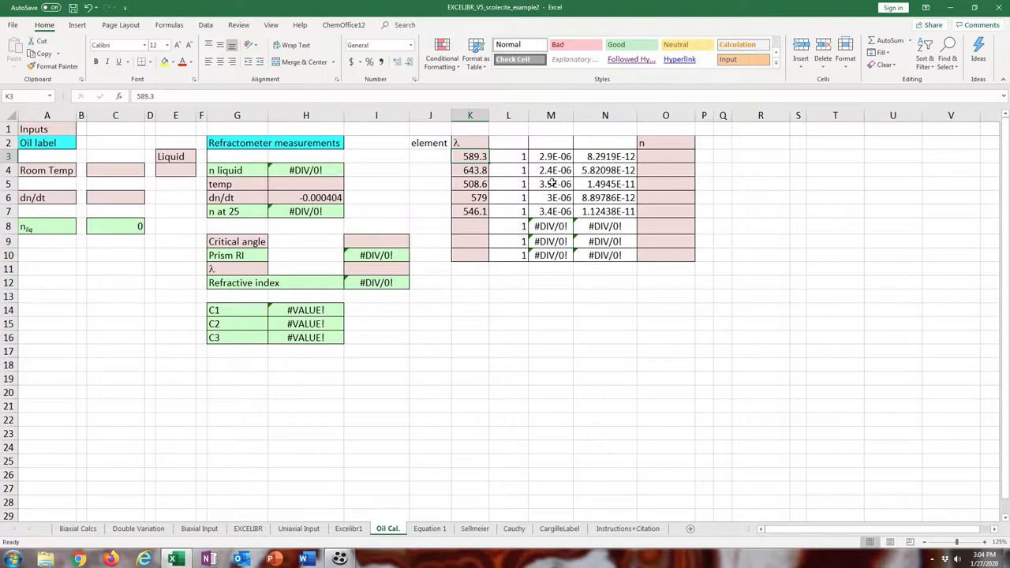
click(376, 269)
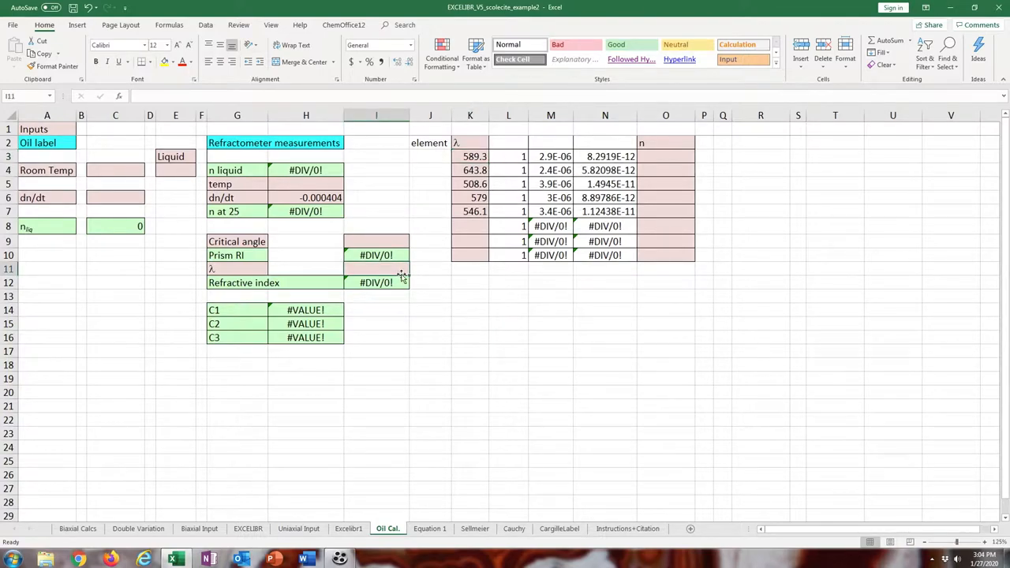
text(589.3)
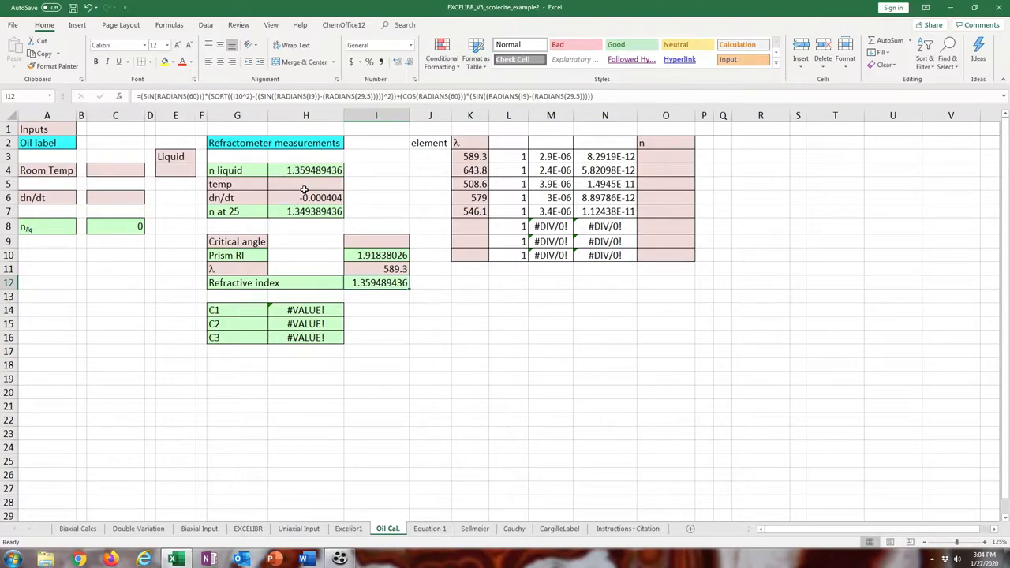
Enter temperature 22.6, giving n at 25 of 1.3585.
click(307, 183)
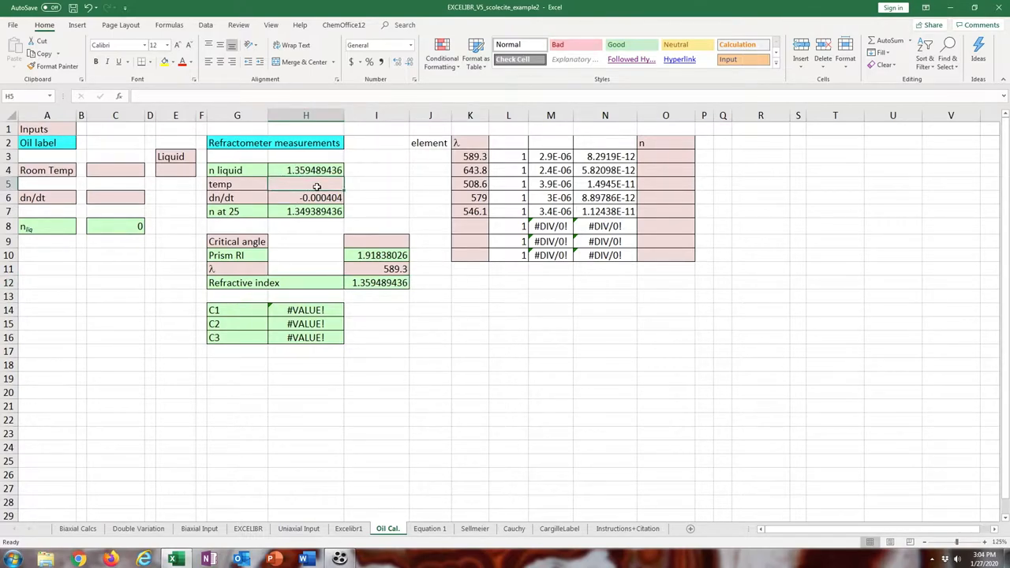
mouse_move(321, 186)
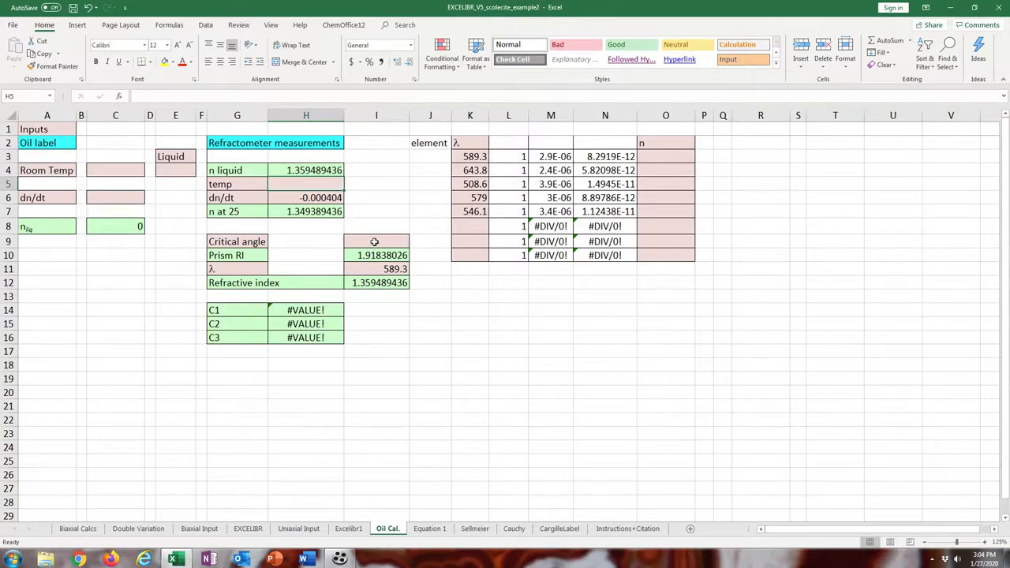
click(376, 240)
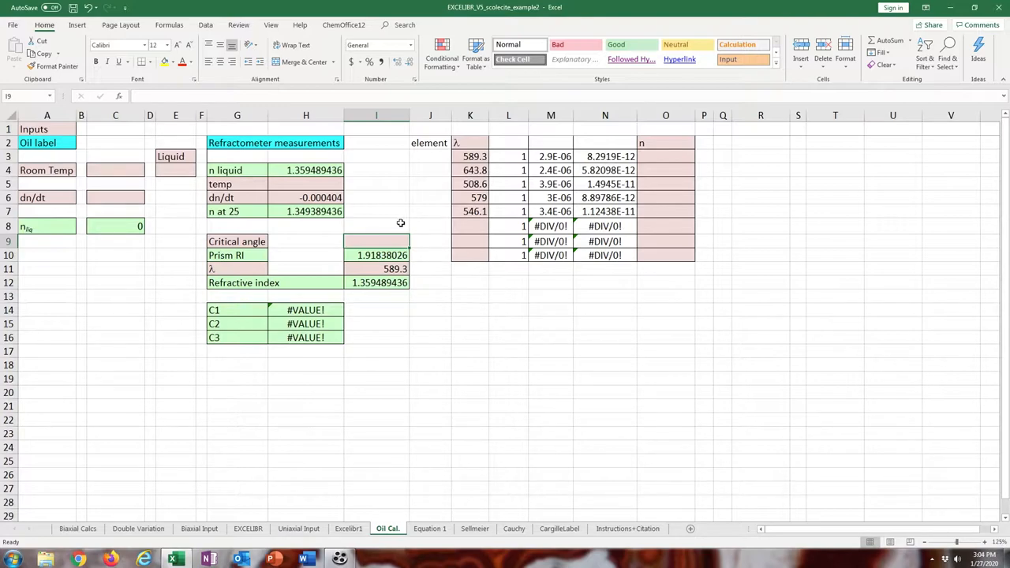
mouse_move(312, 186)
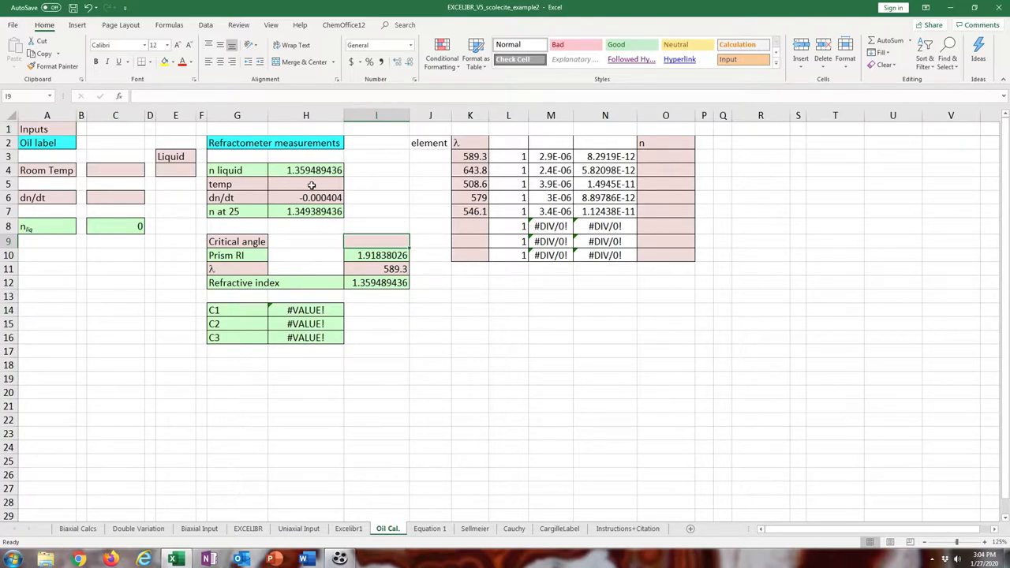
click(306, 183)
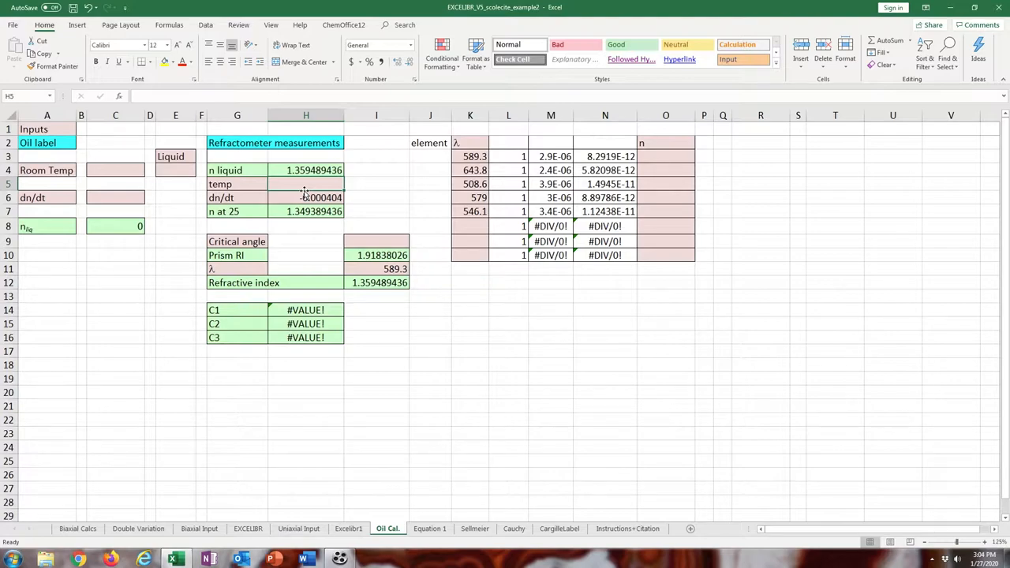
text(22.6)
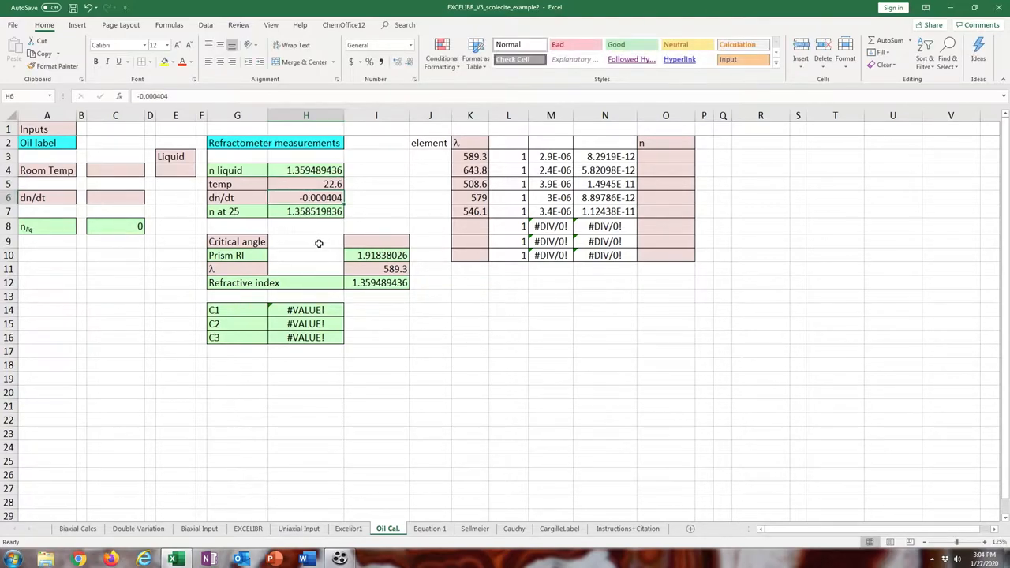
Set the critical angle to 14.2085.
click(375, 242)
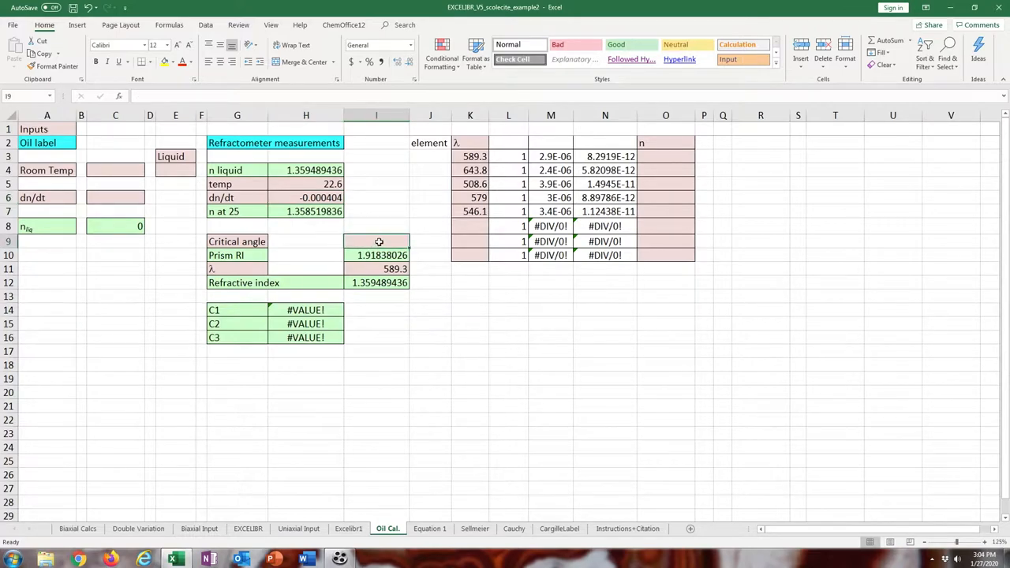
text(14.2085)
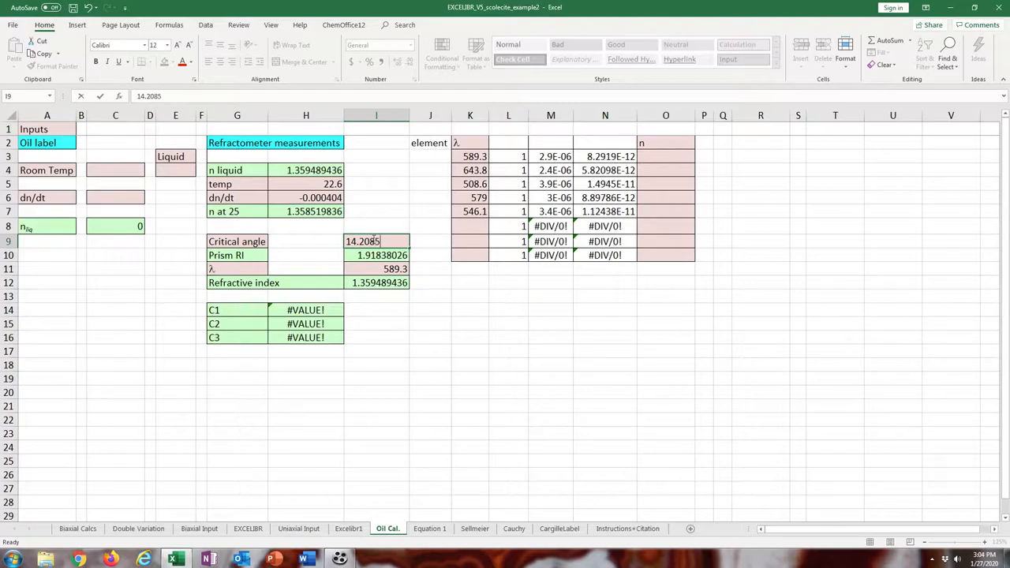
mouse_move(436, 254)
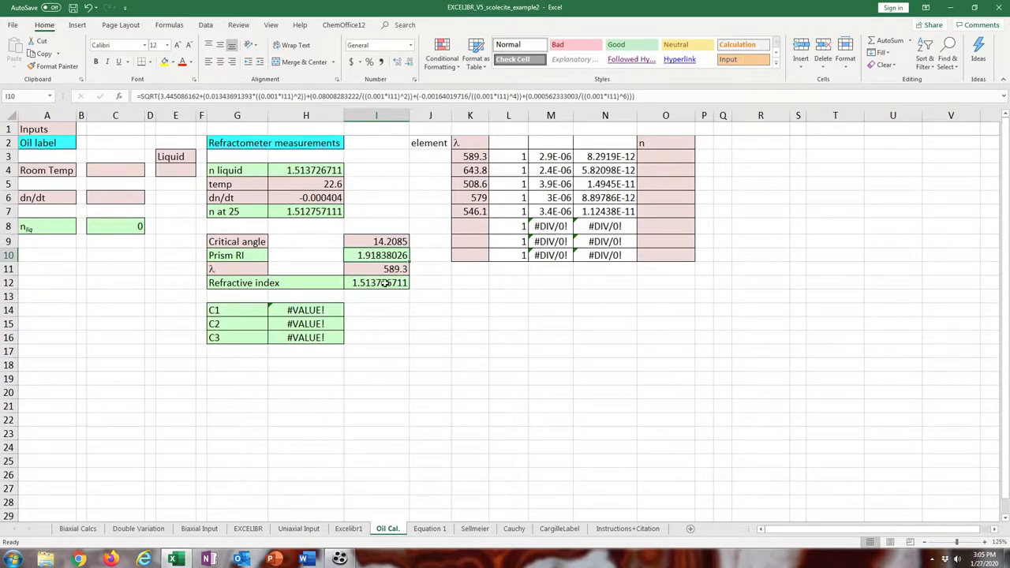
click(666, 156)
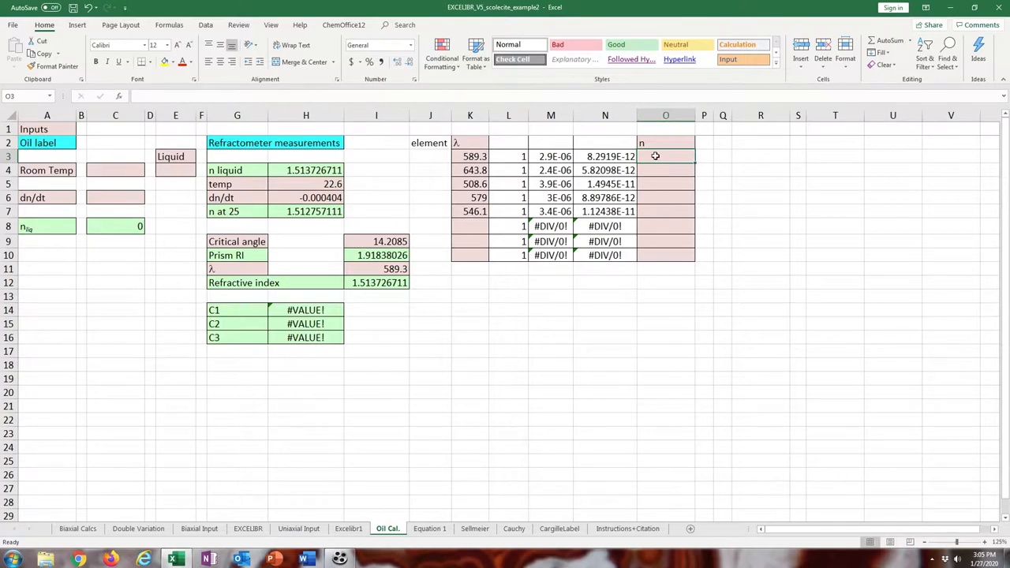
Record measured n for the five wavelengths so C1–C3 compute to 1.4887, 10133 and -5.24e8.
text(1.513)
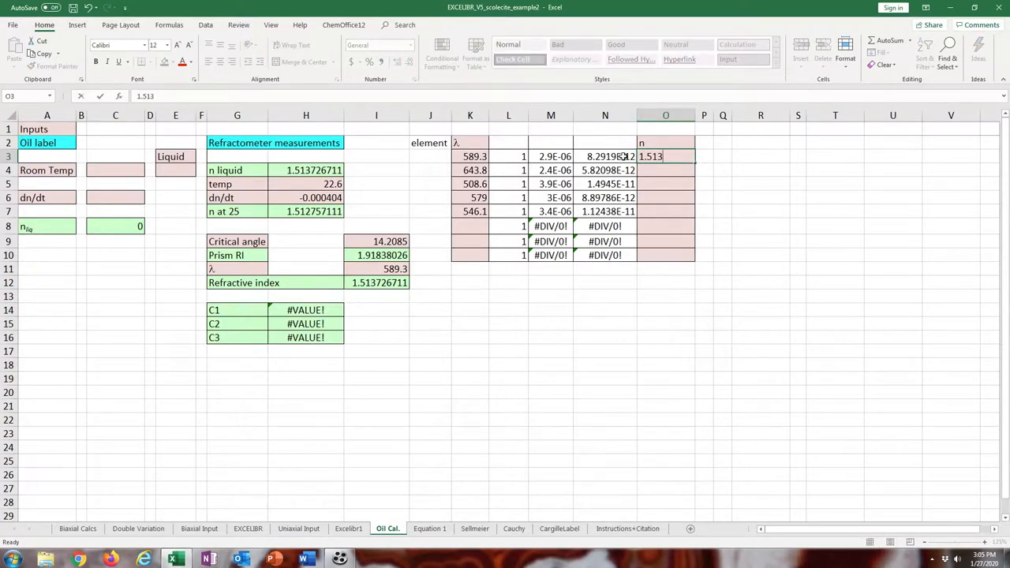
key(enter)
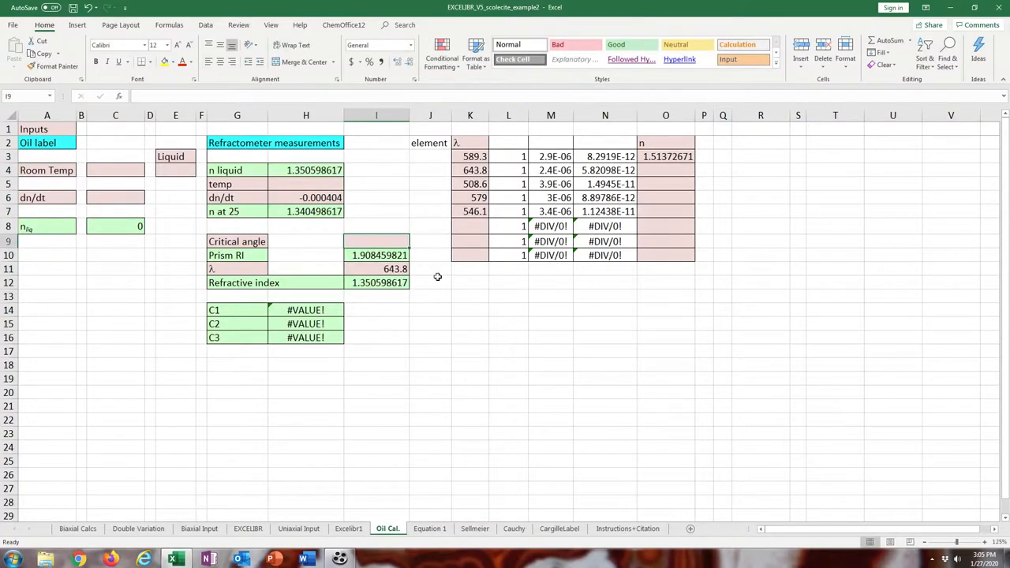
text(1.52)
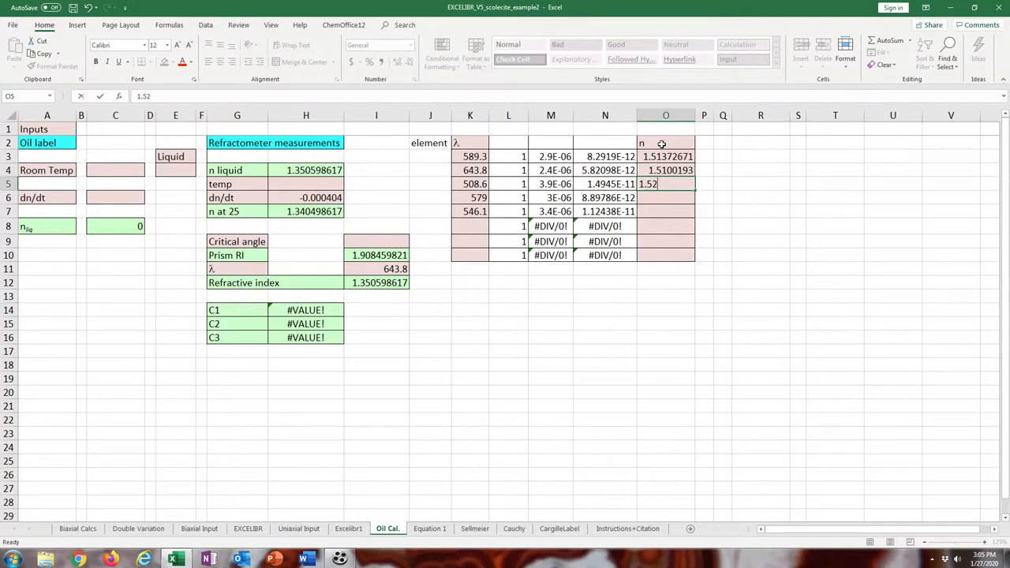
text(1.5166895)
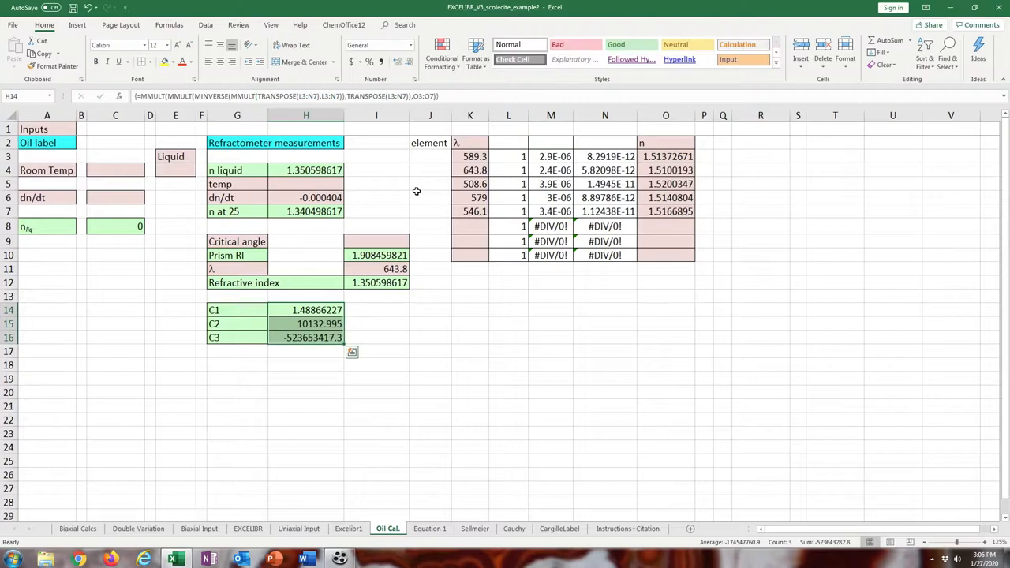
click(429, 337)
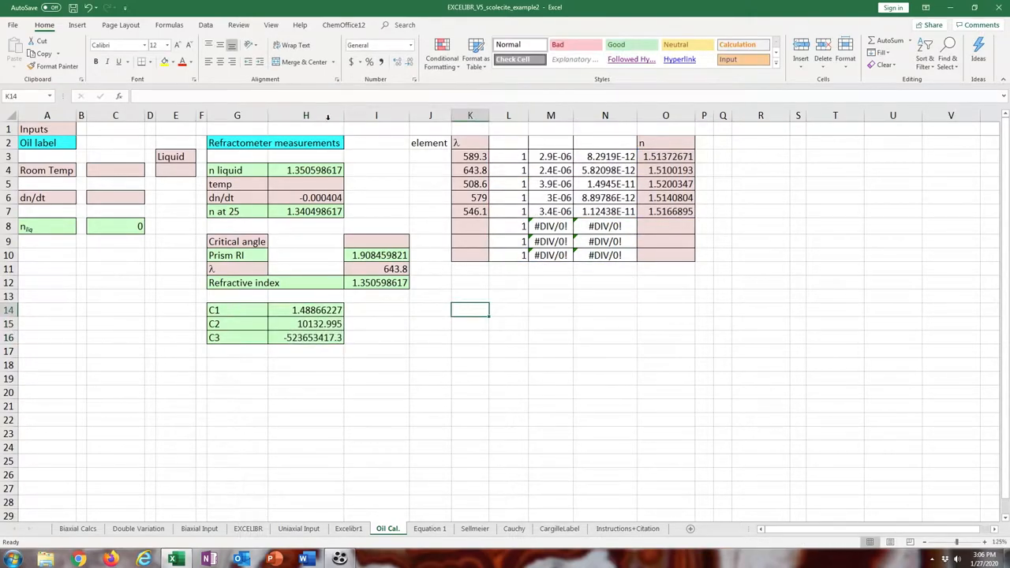
Show the Cauchy sheet, checking the residual and measured-n formulas and its dispersion curve.
click(514, 529)
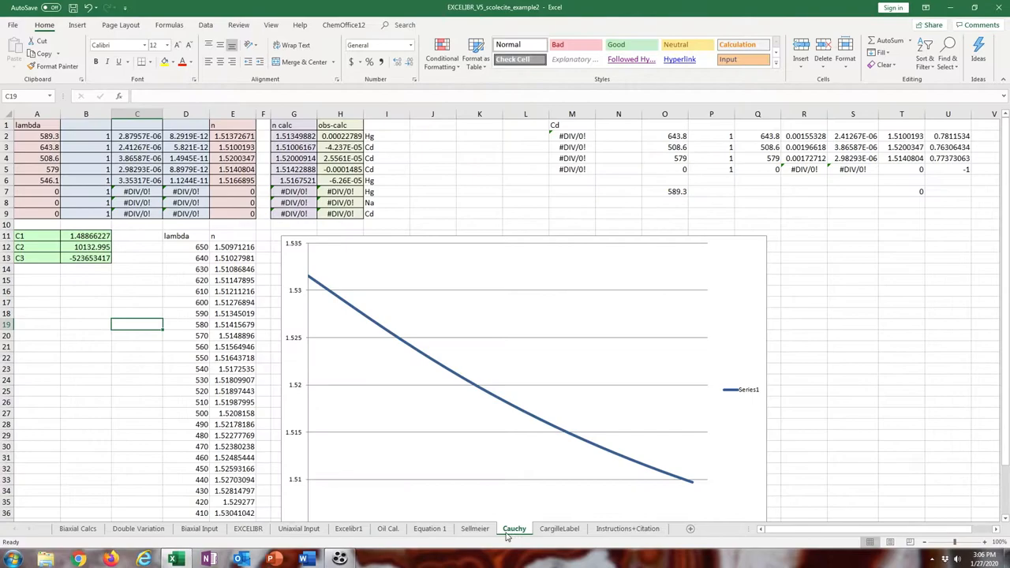
click(339, 136)
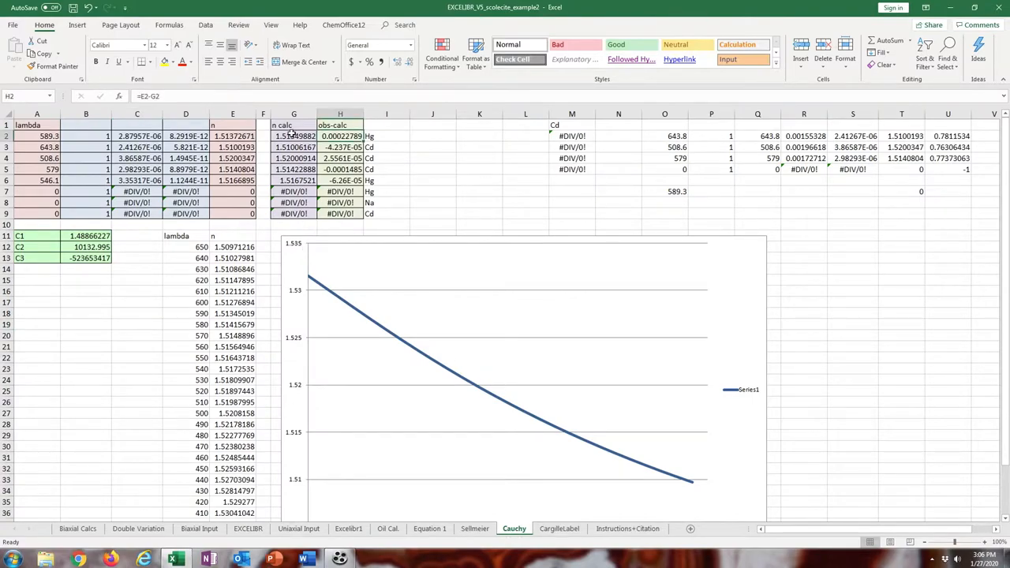
click(232, 135)
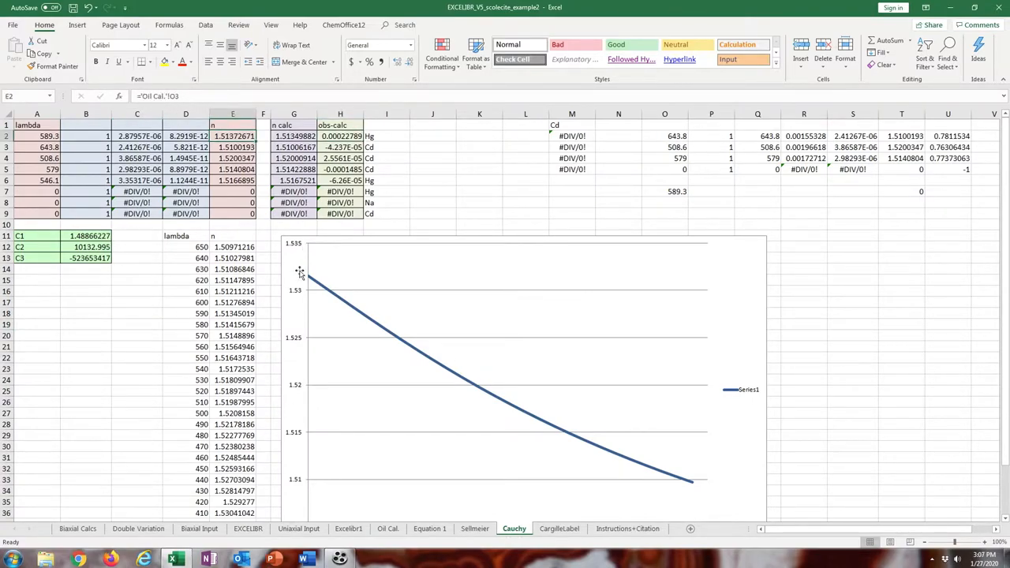
scroll(down, 3)
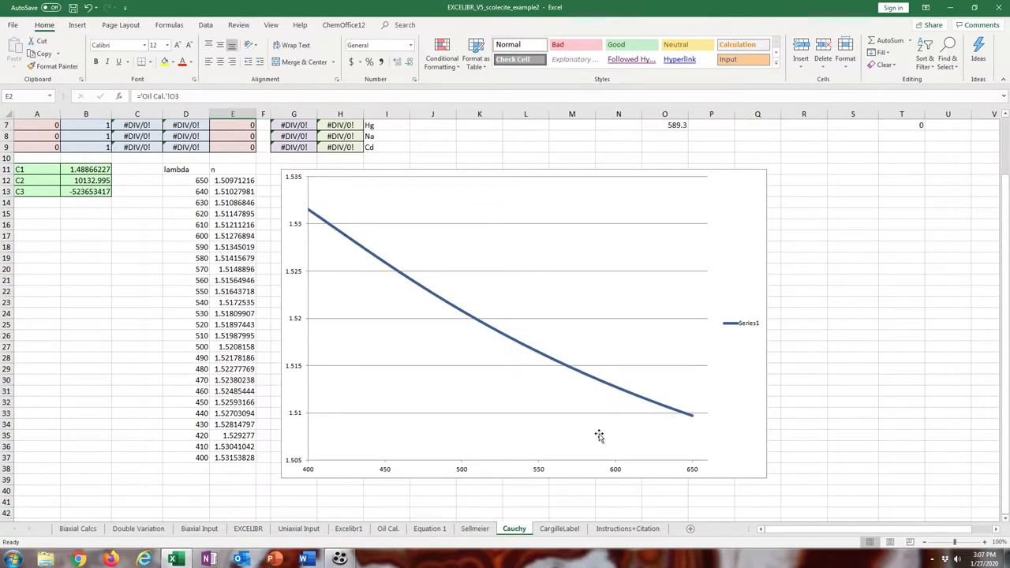
mouse_move(482, 552)
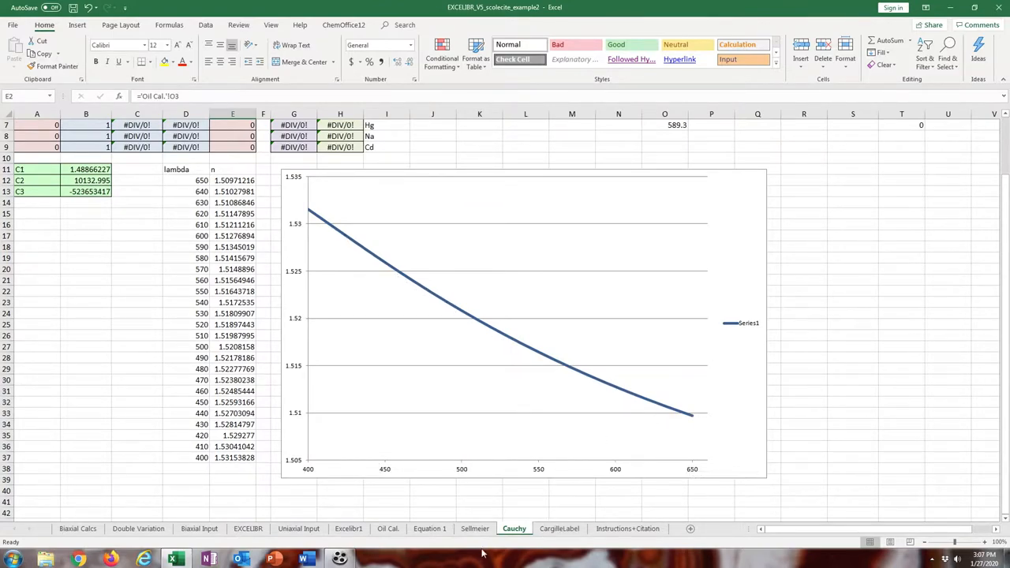
Replace the three refractive indices with 1.5083, 1.512 and 1.5214.
click(558, 529)
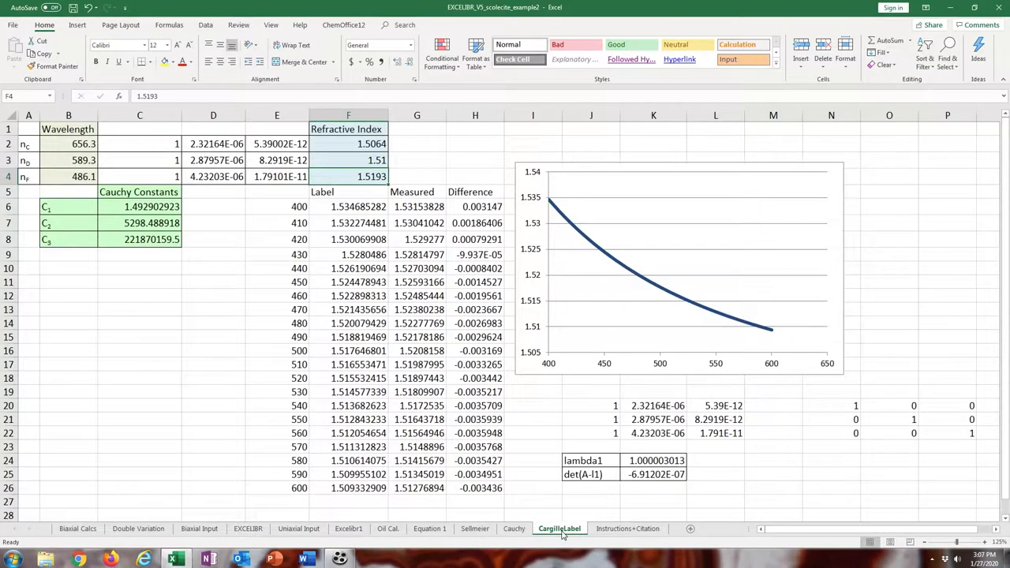
mouse_move(420, 158)
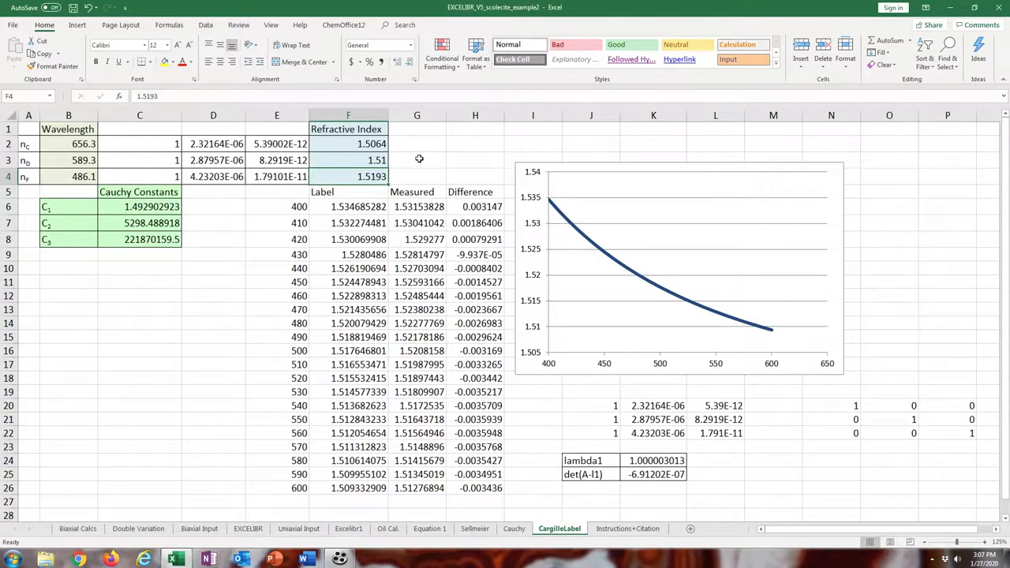
mouse_move(243, 227)
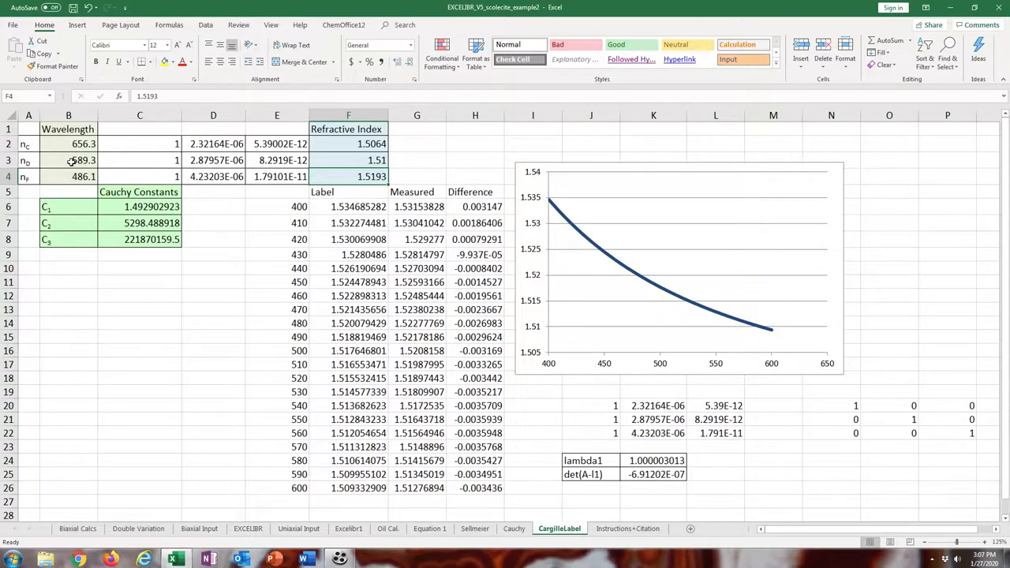
click(68, 161)
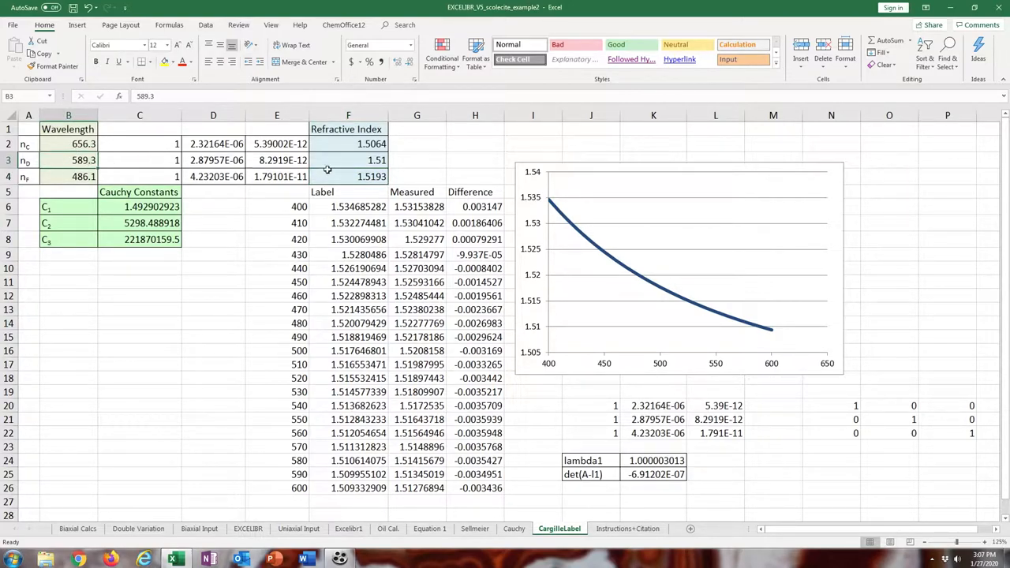
click(347, 161)
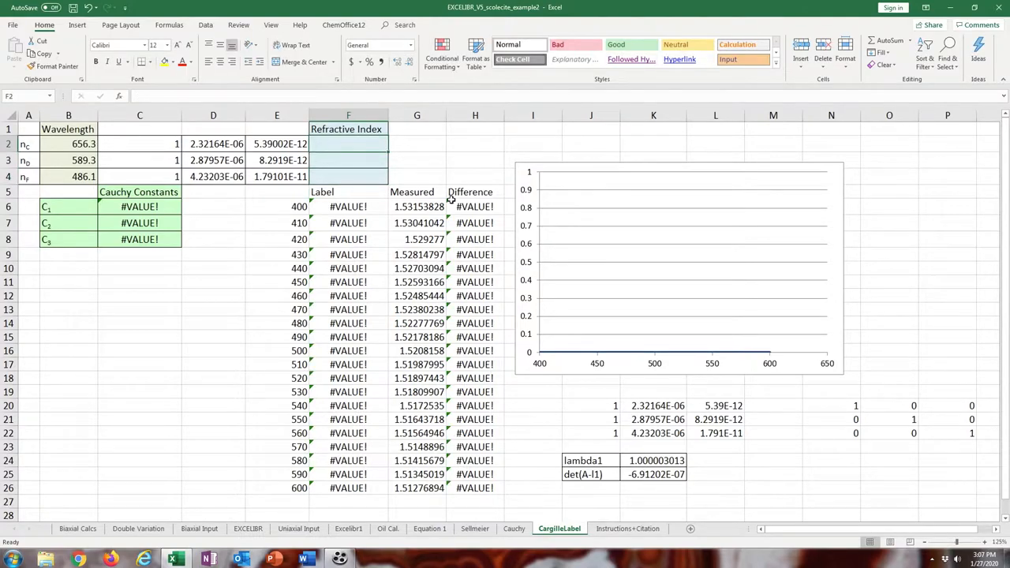
text(1.5)
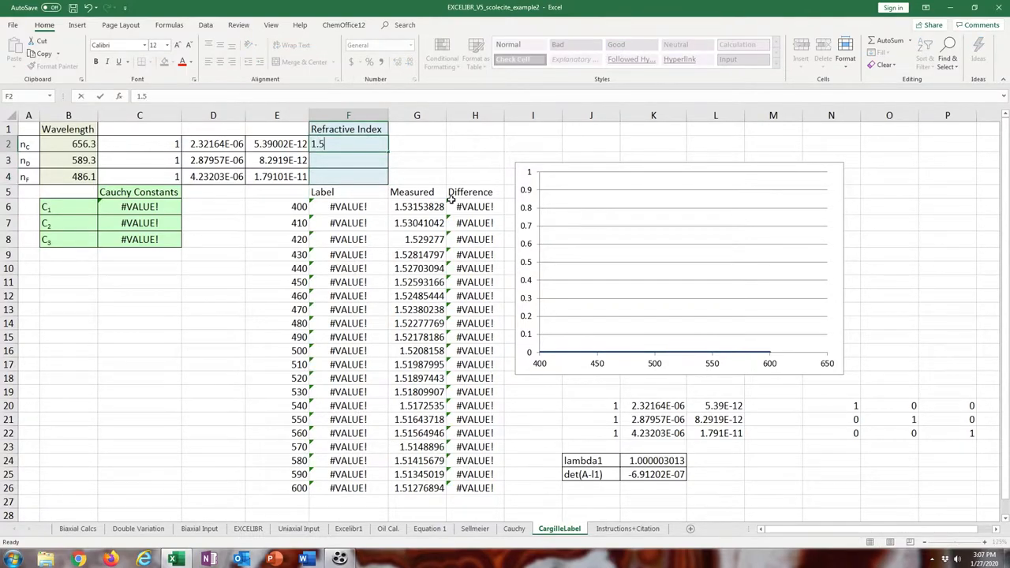
text(08)
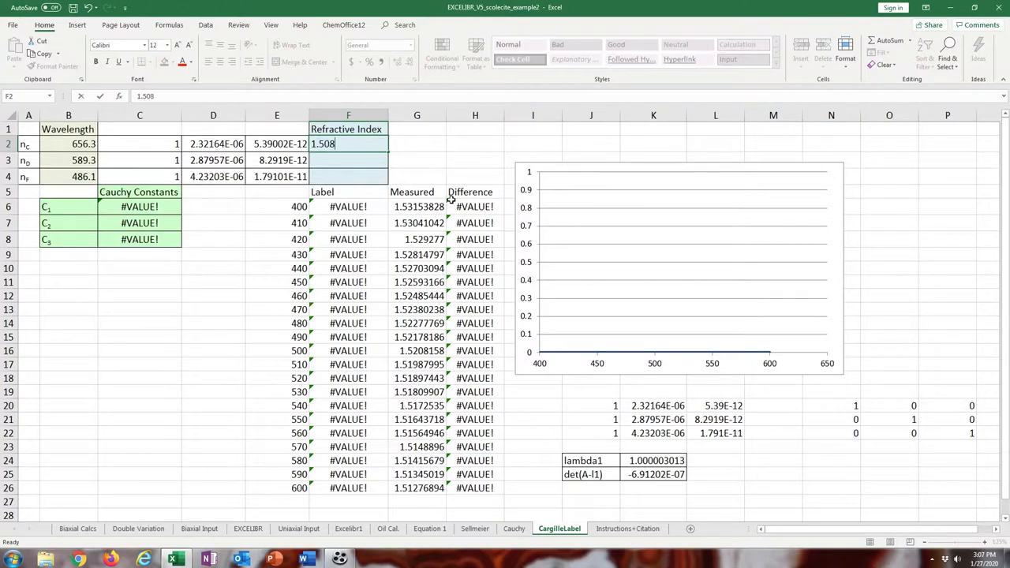
key(enter)
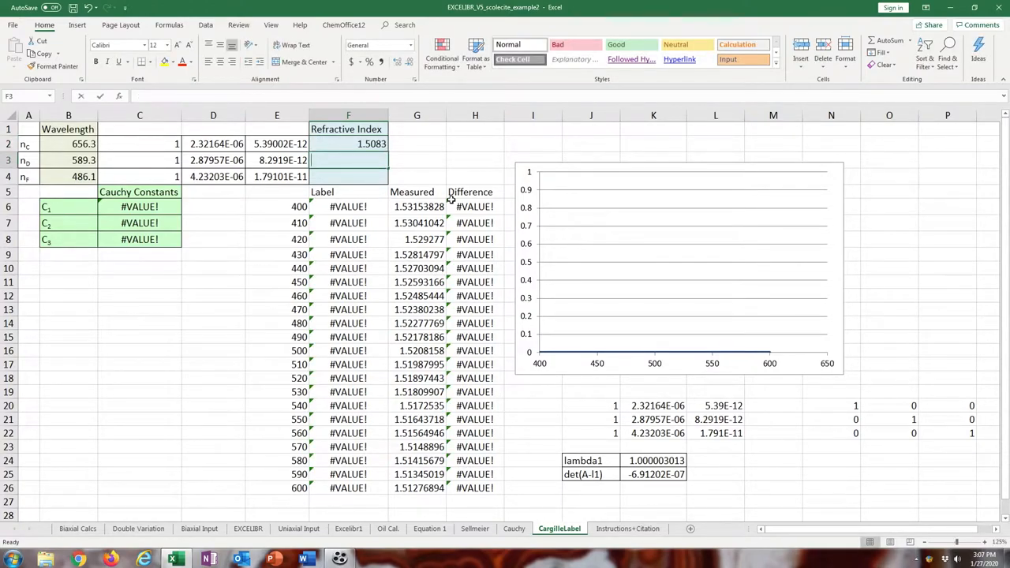
text(1.512)
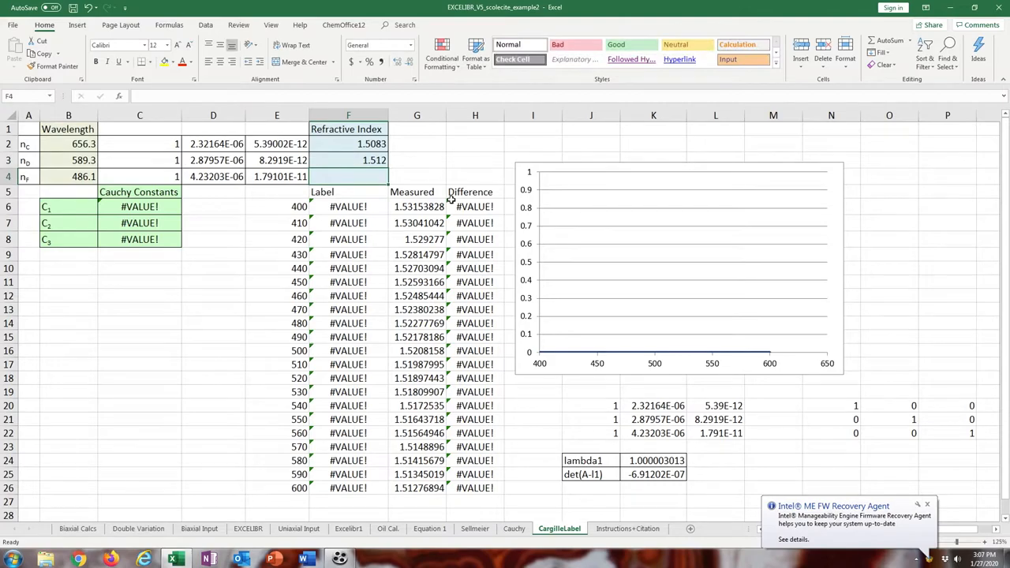
text(1.5214)
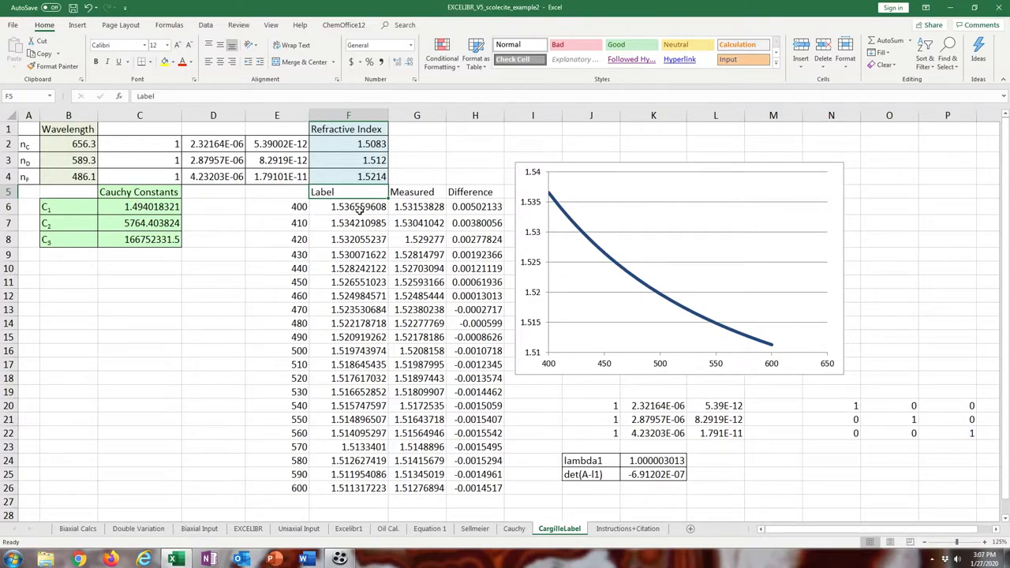
Check the calculated, measured and difference formulas for 400, 500 and 590 nm.
click(347, 206)
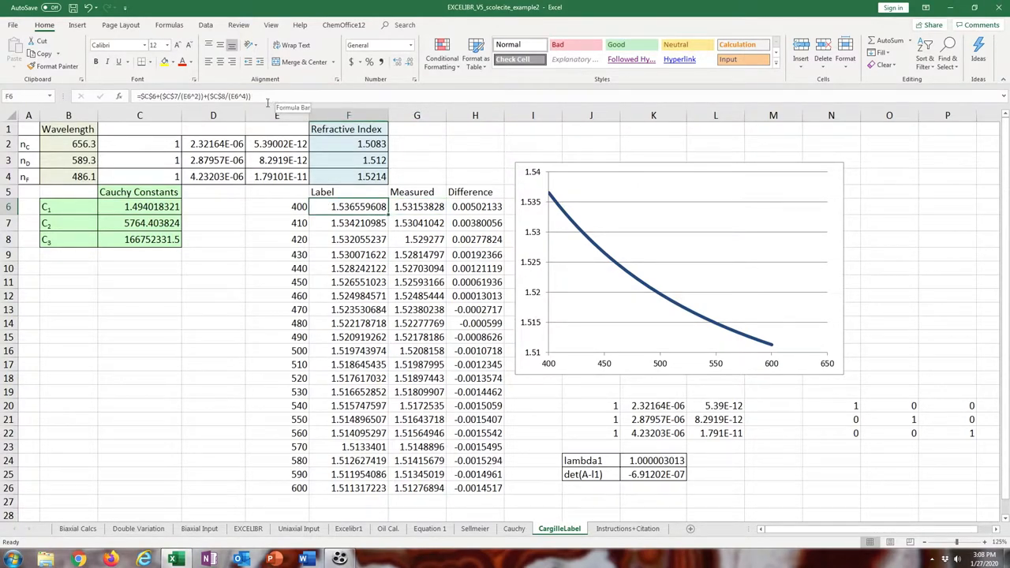
click(417, 206)
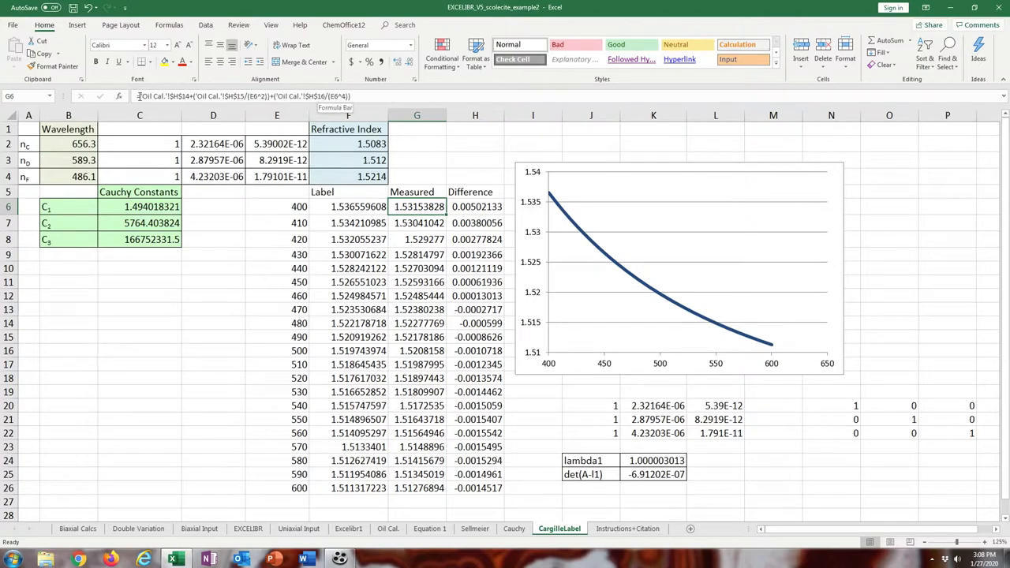
click(474, 205)
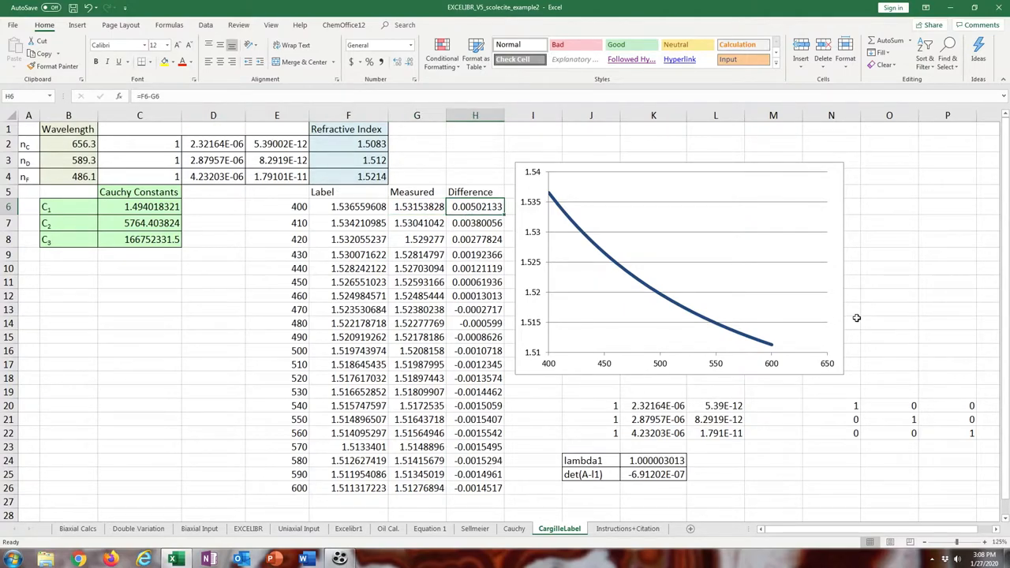
click(475, 350)
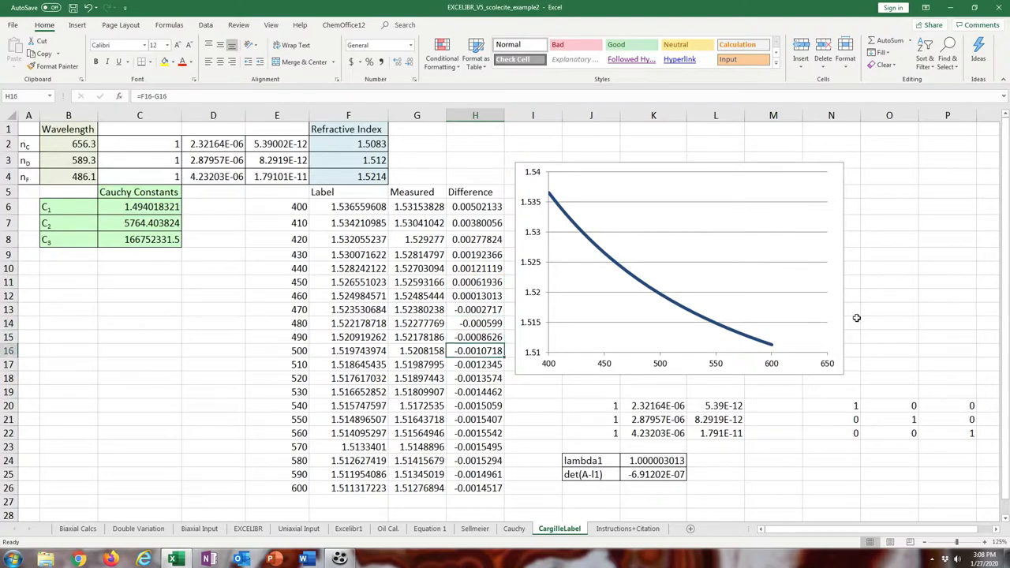
click(473, 474)
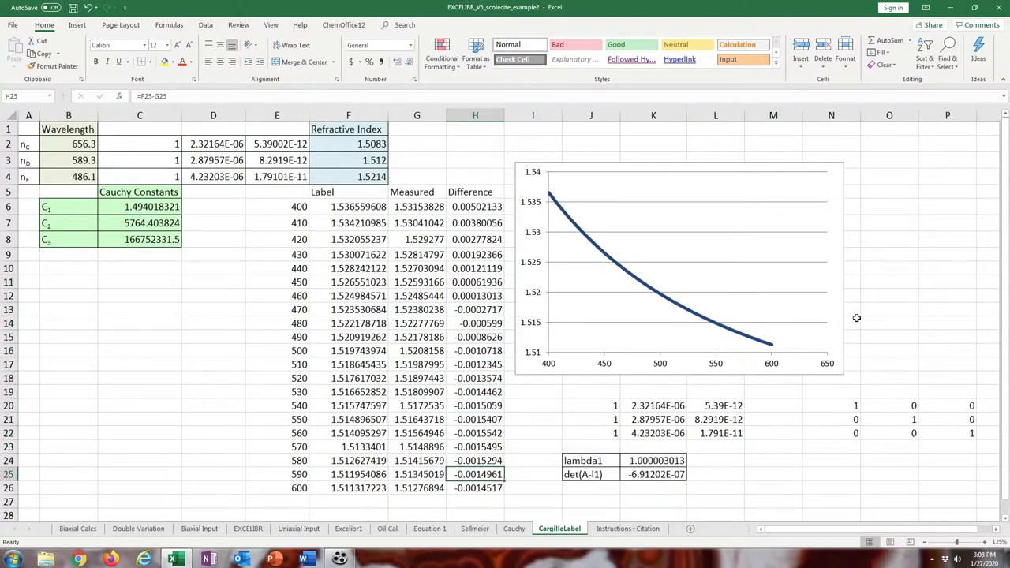
mouse_move(814, 297)
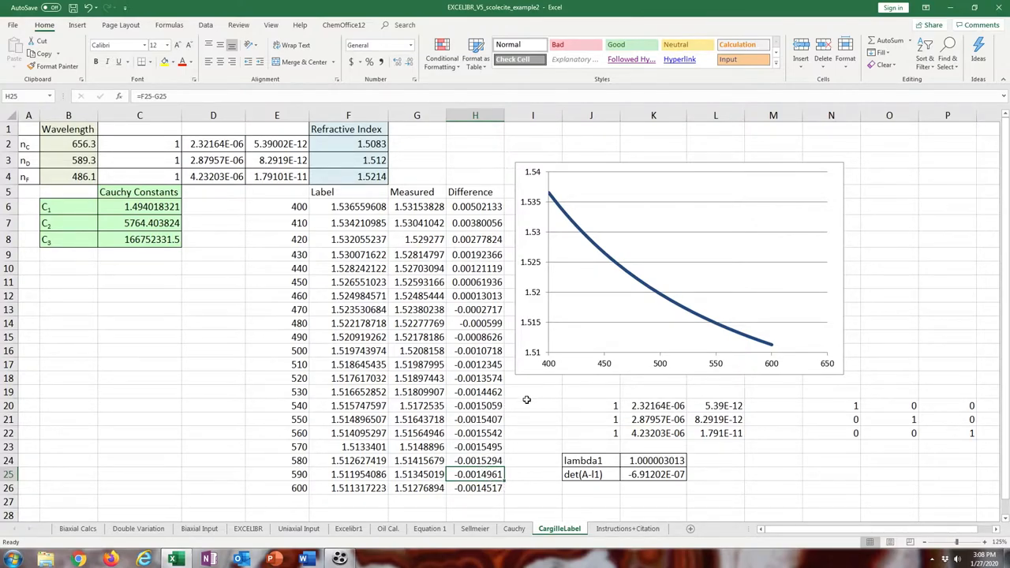
Show the Double Variation sheet and clear its Messort and temperature inputs.
click(276, 223)
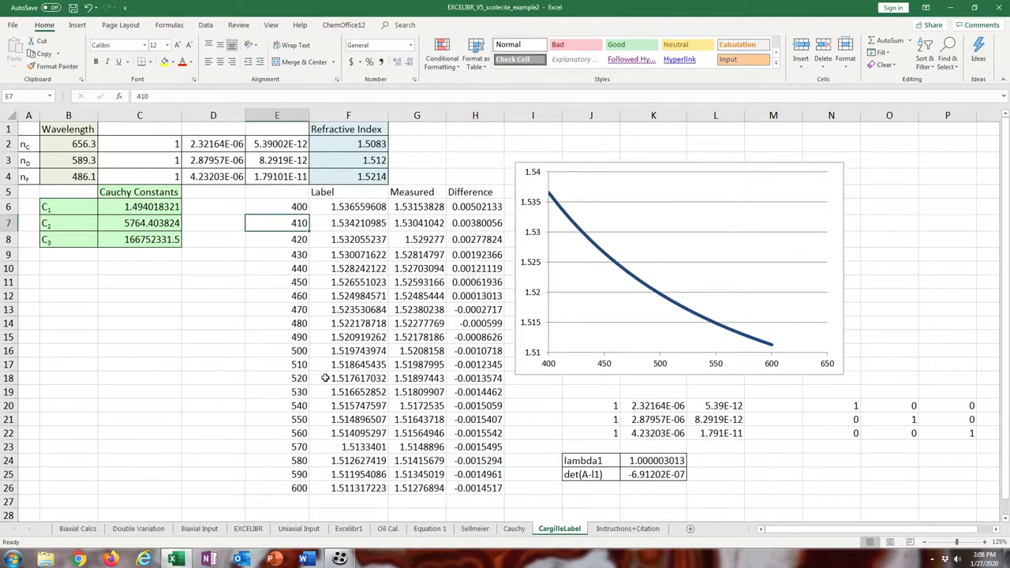
click(139, 528)
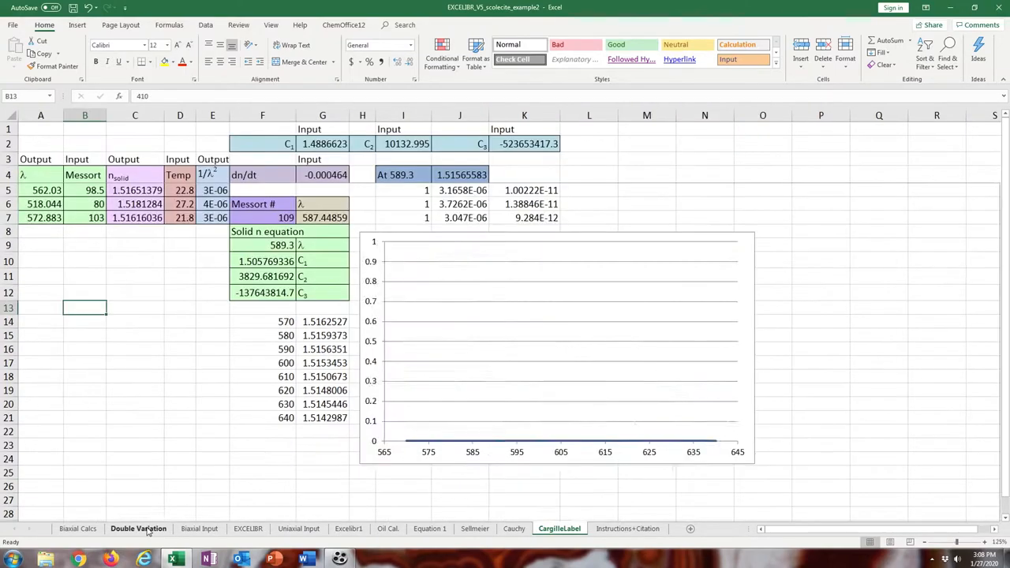
click(139, 527)
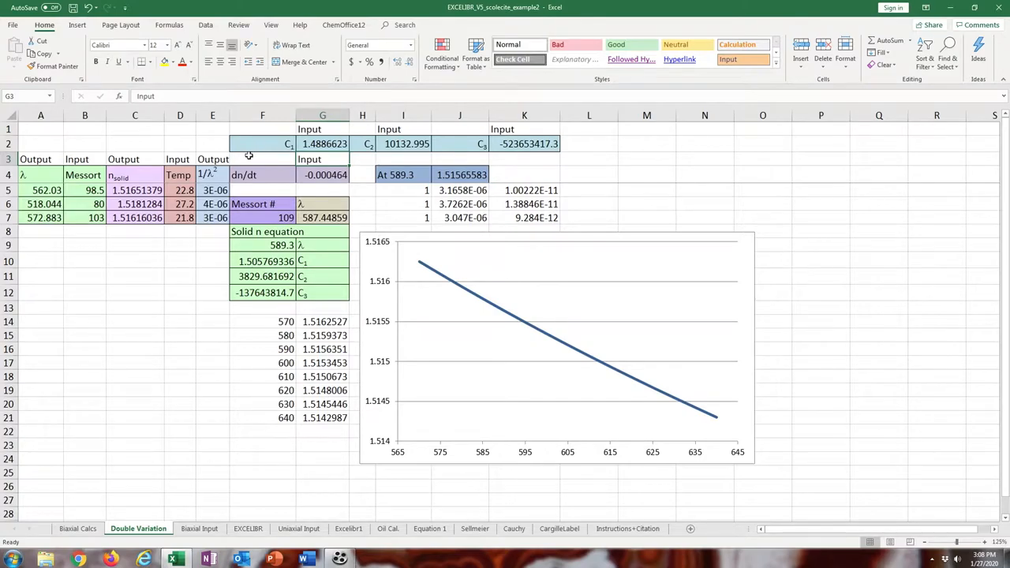
click(179, 190)
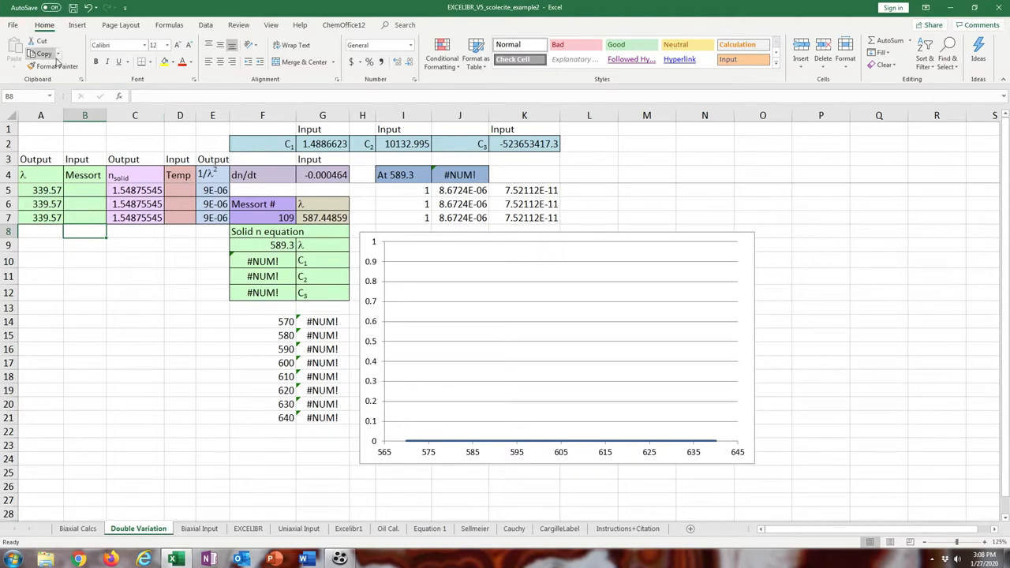
Give the first Double Variation row Messort 128 and temperature 24.8.
click(85, 189)
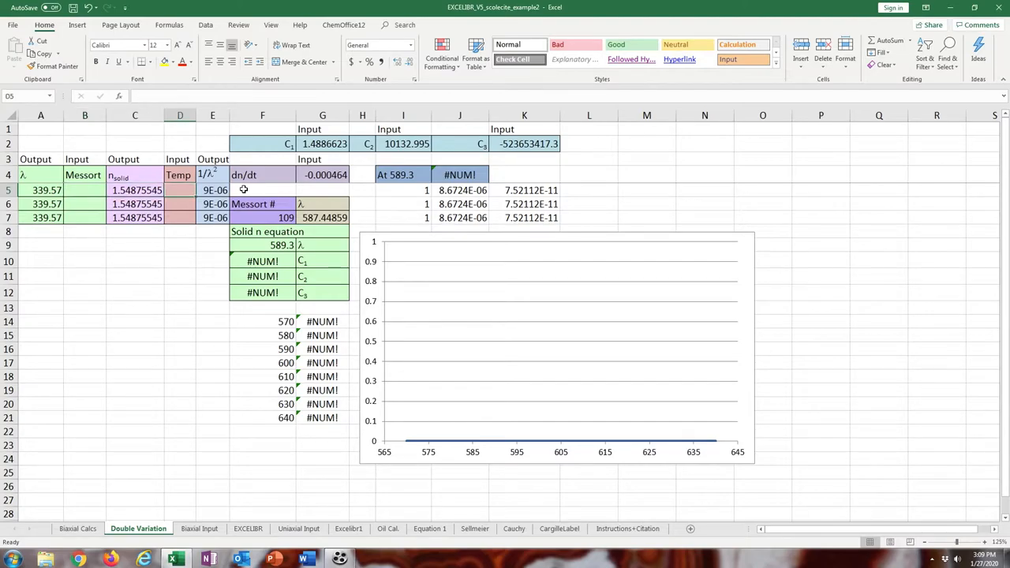
text(80)
click(180, 189)
text(24.8)
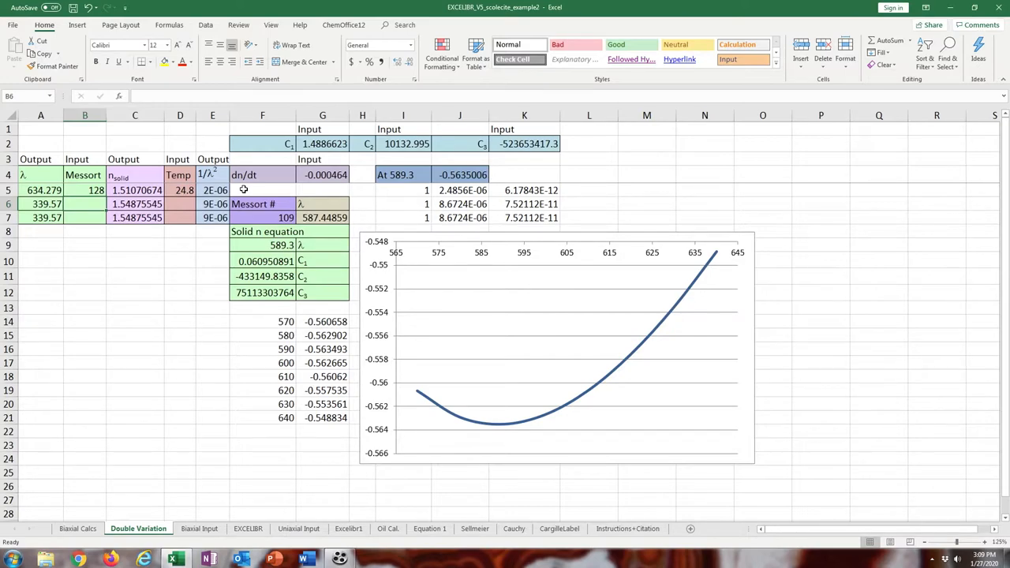
Fill rows two and three with Messort 116 at 26.2 and 99 at 29.2.
click(322, 174)
text(-0.000404)
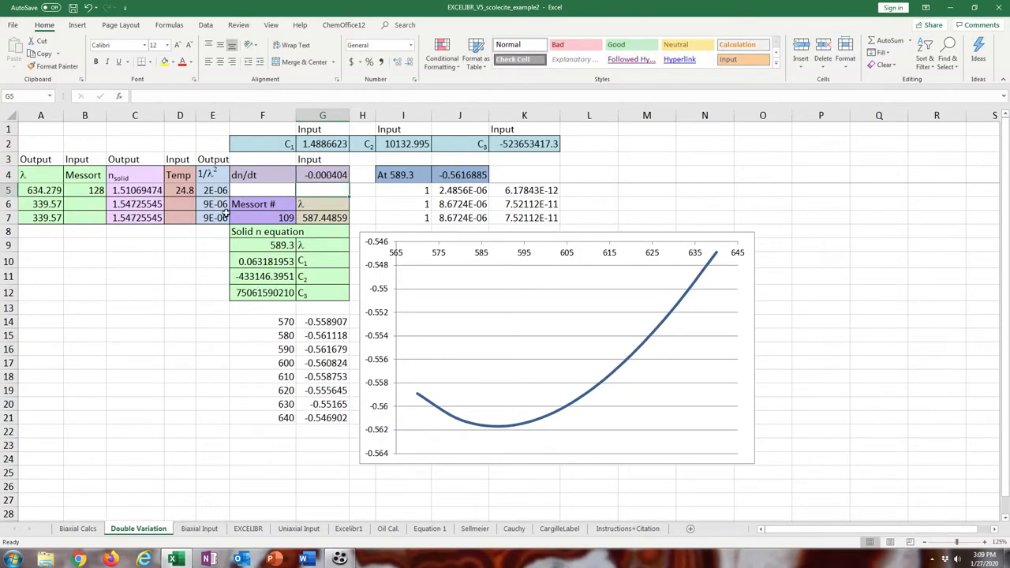
click(321, 173)
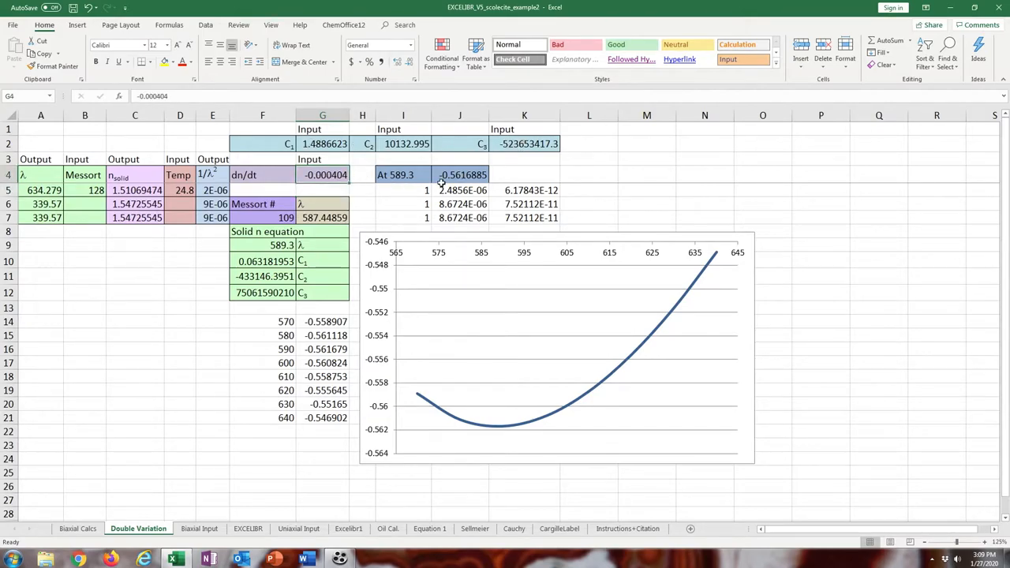
mouse_move(191, 205)
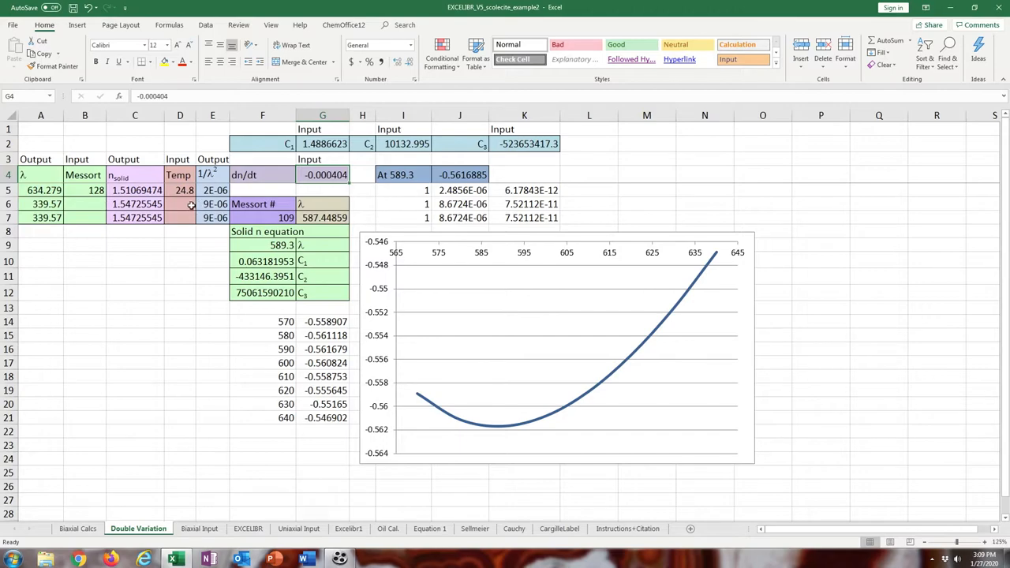
click(179, 204)
text(26.2)
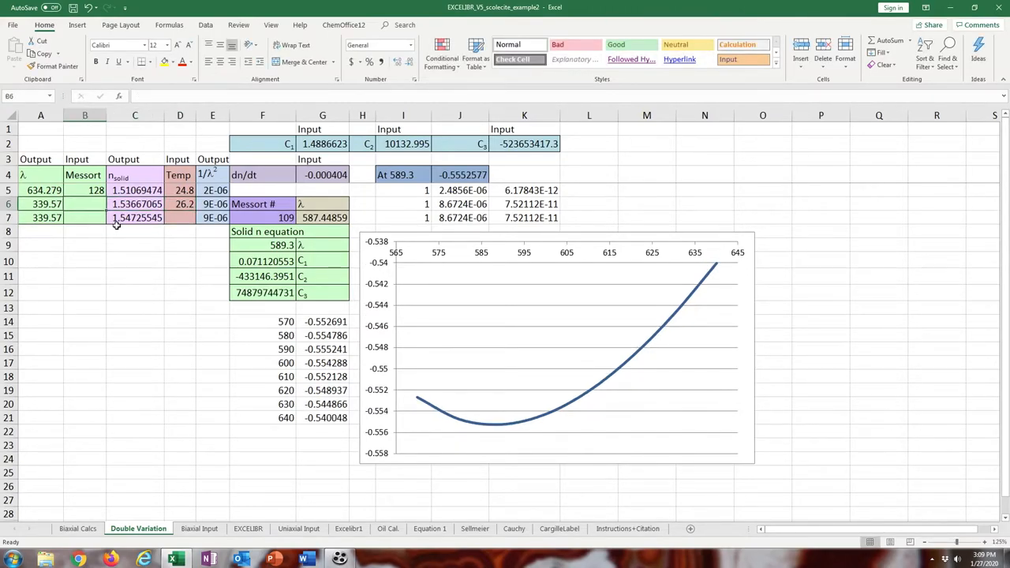
text(116)
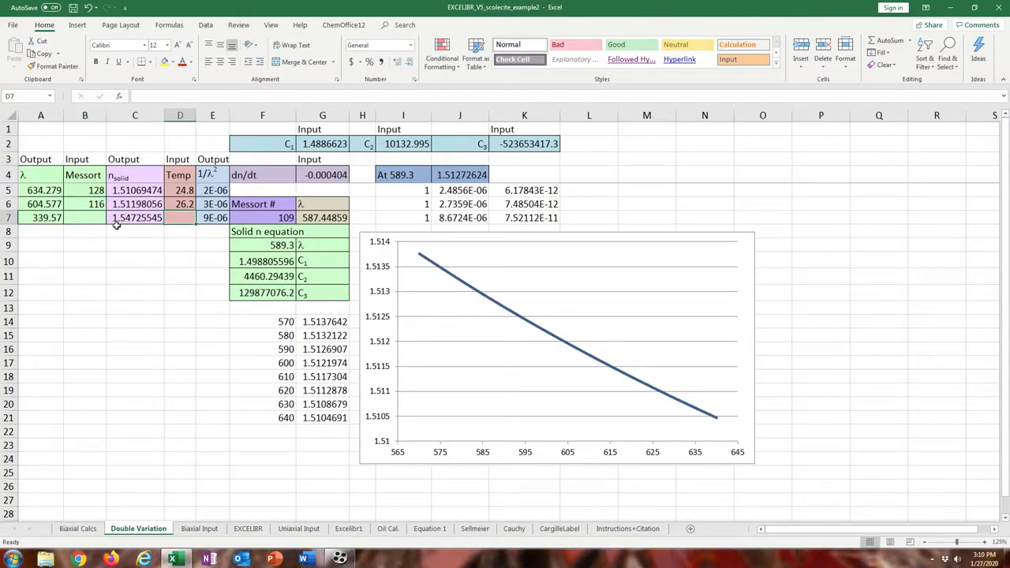
text(29.2)
click(83, 218)
text(99)
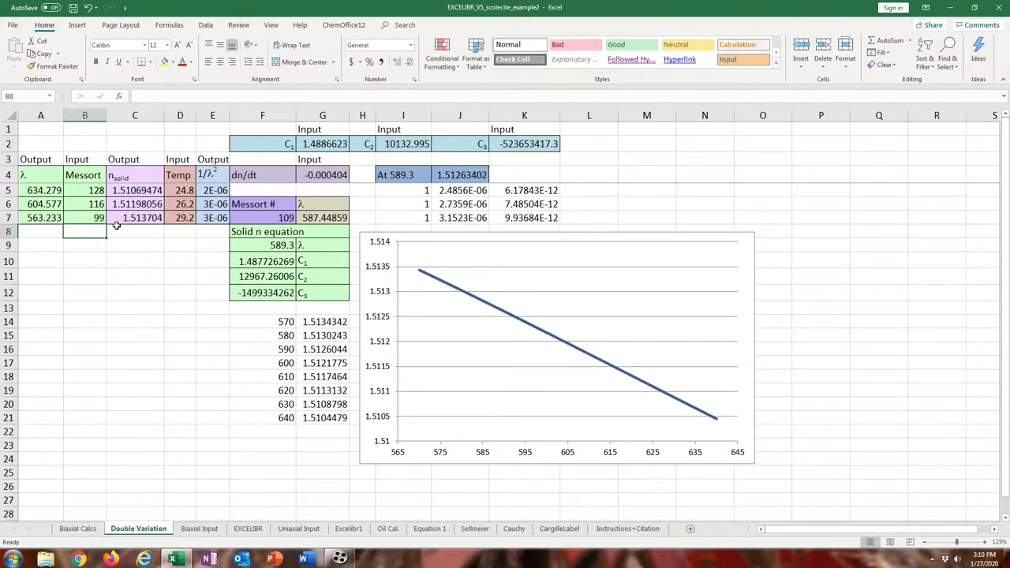
mouse_move(526, 349)
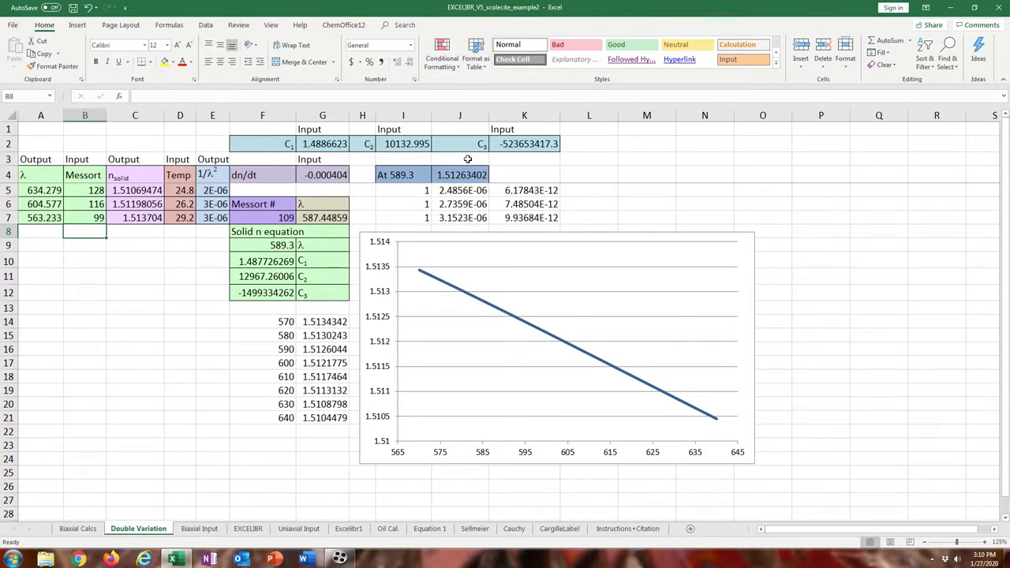
mouse_move(397, 197)
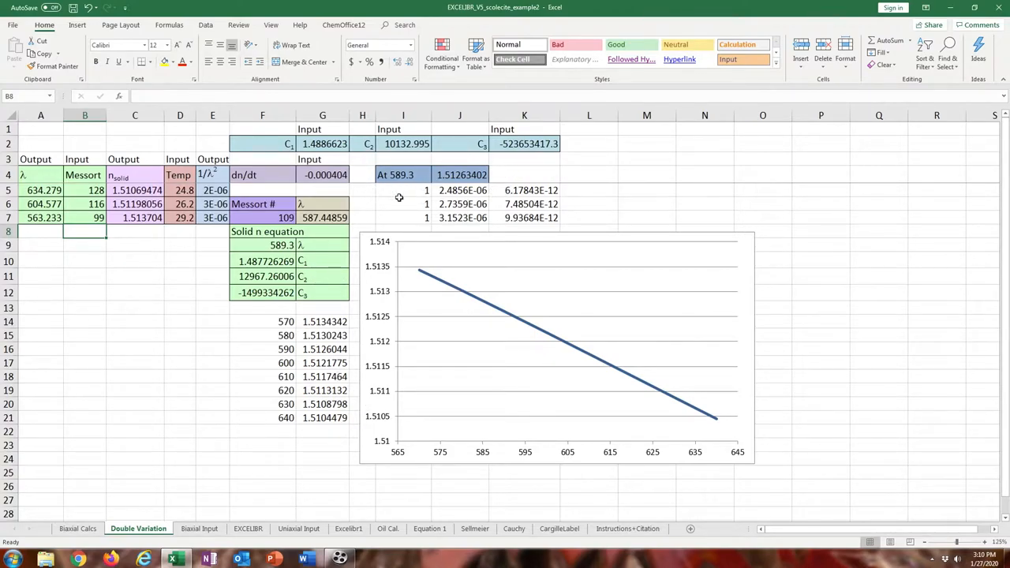
mouse_move(508, 193)
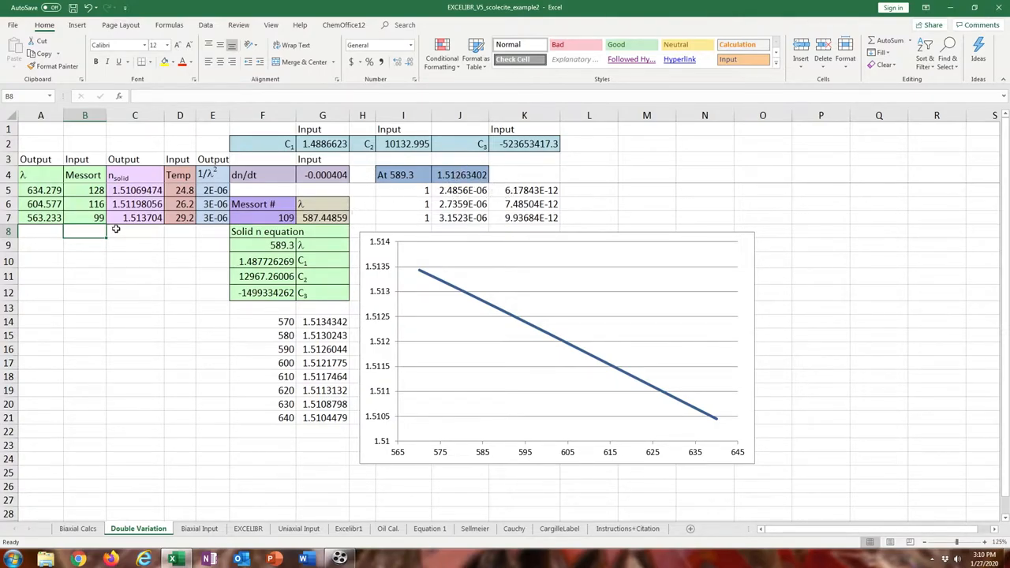
Write 'alpha refractive index is 1.5126' in an empty cell below the table.
click(85, 348)
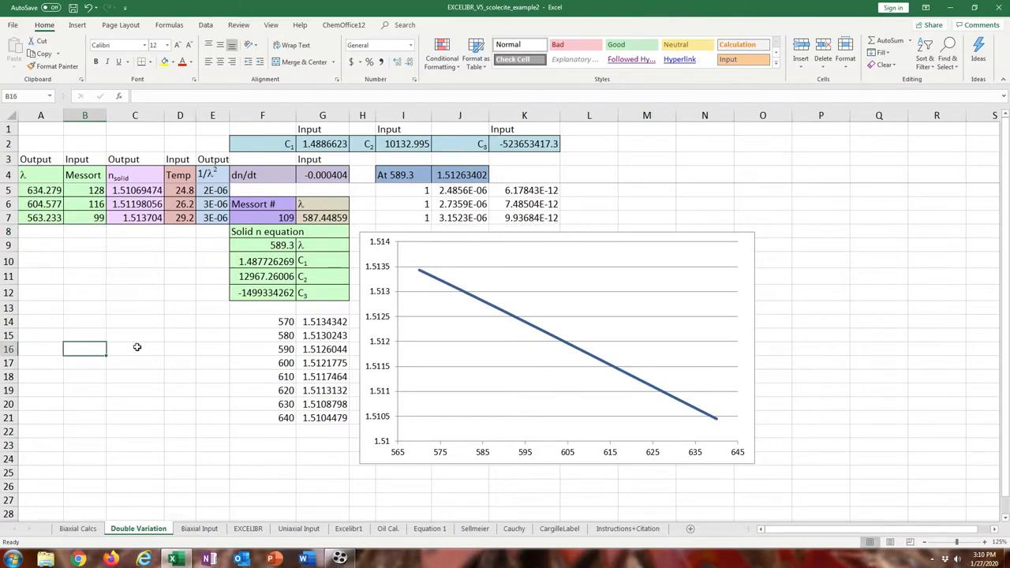
text(alpha)
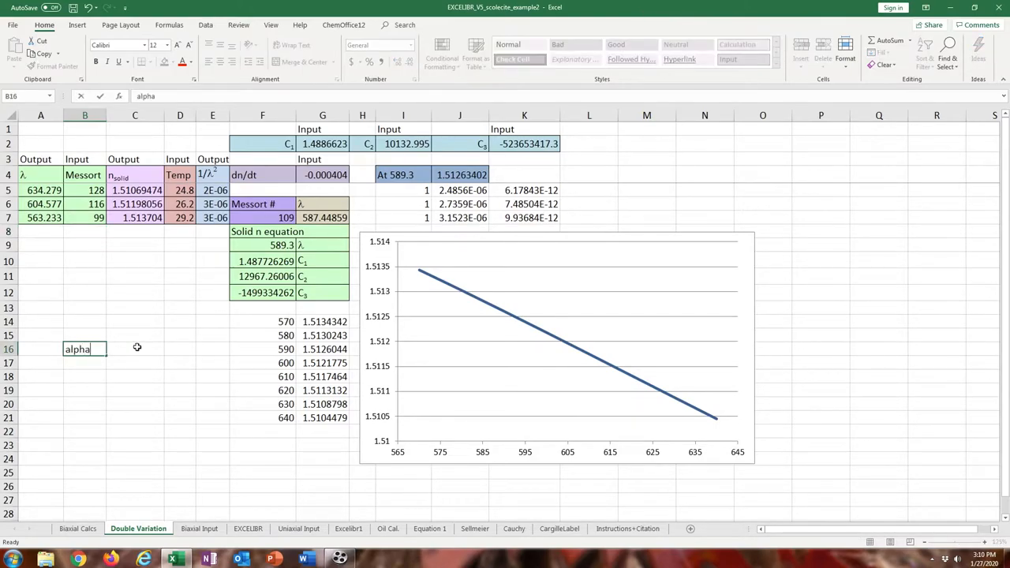
text(refractive)
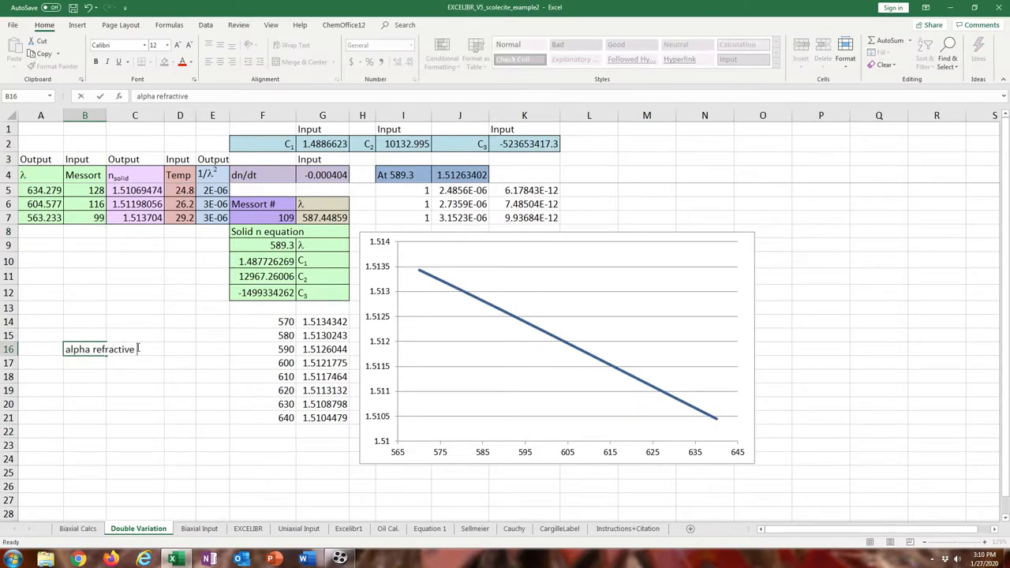
text(index is 1.5126)
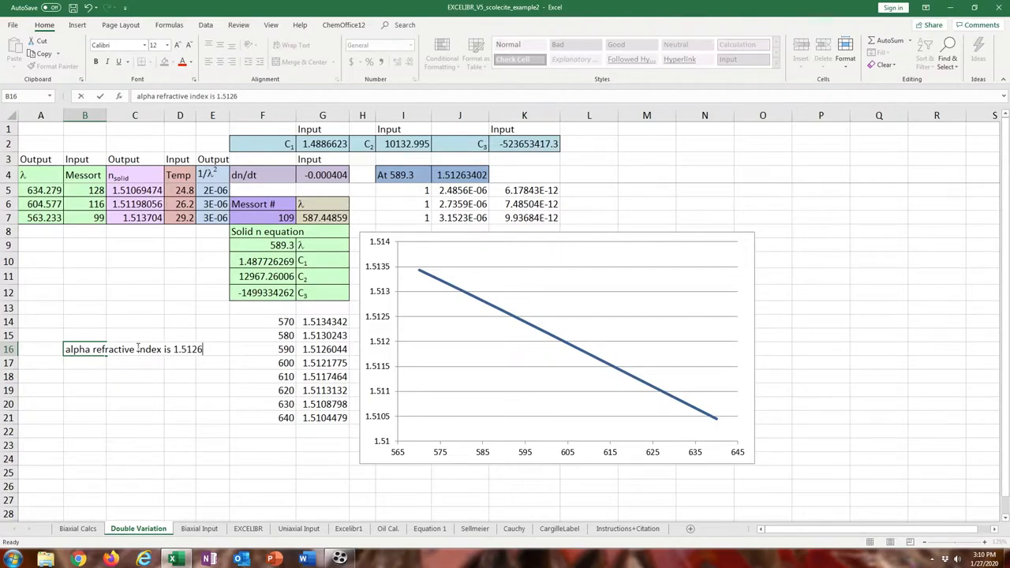
key(backspace)
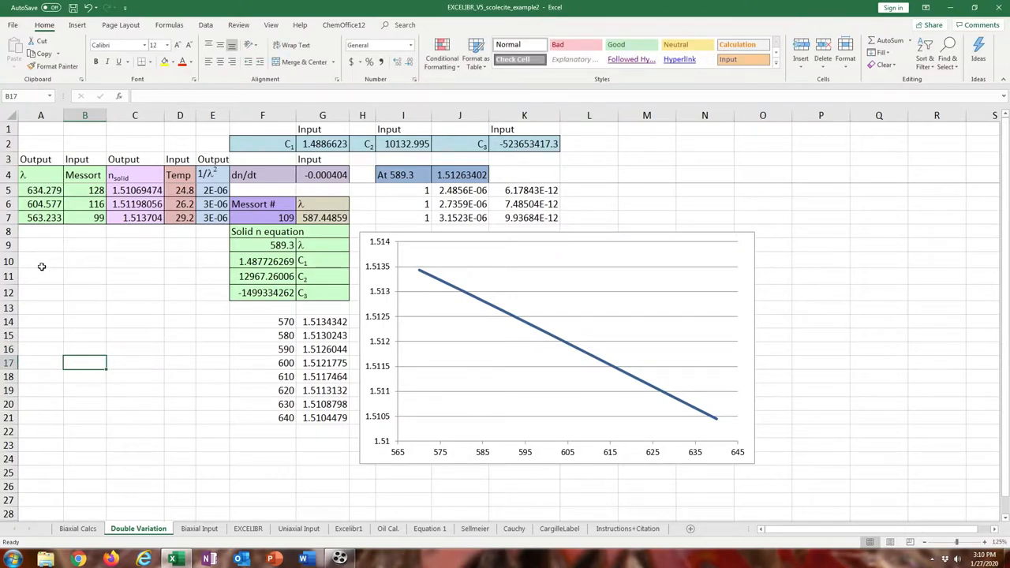
mouse_move(95, 489)
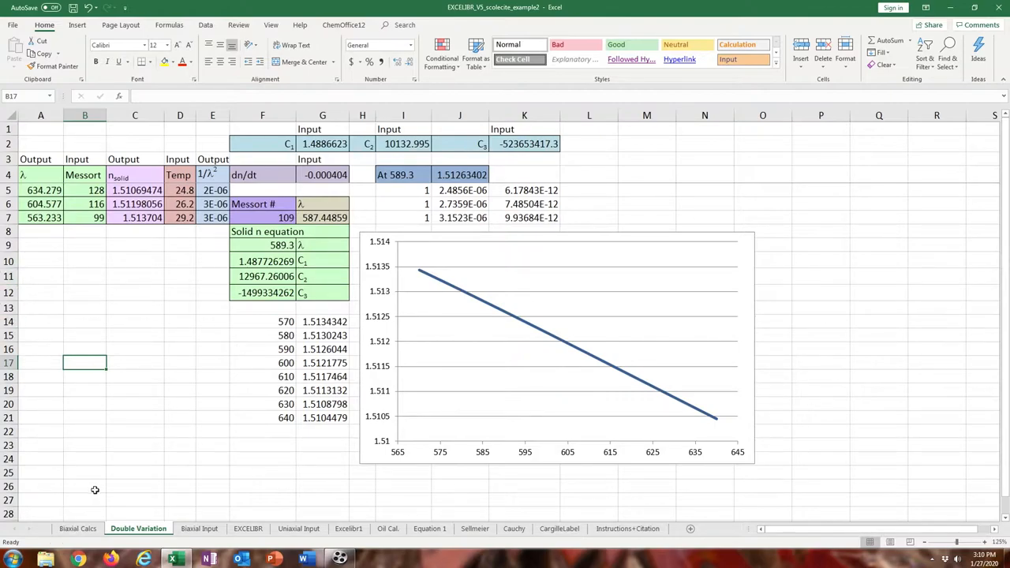
Link the Biaxial Calcs alpha input to Double Variation's index at 589.3 (1.51263).
click(78, 528)
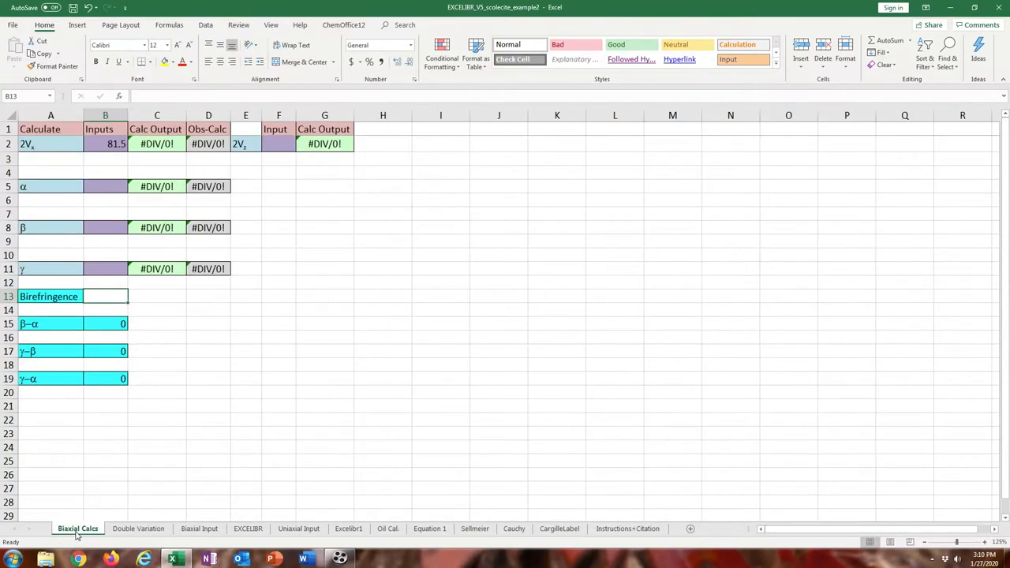
click(104, 186)
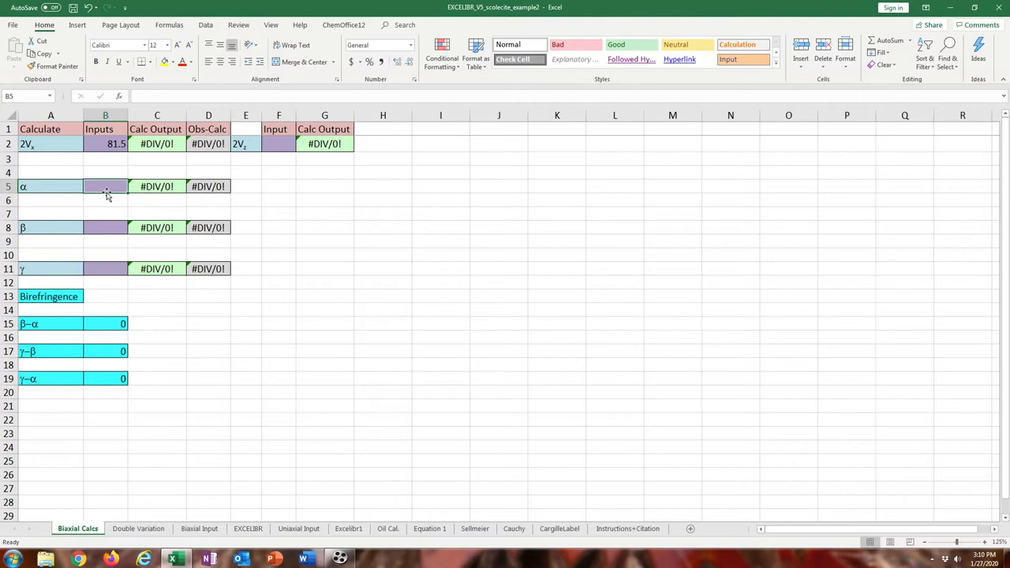
text(=)
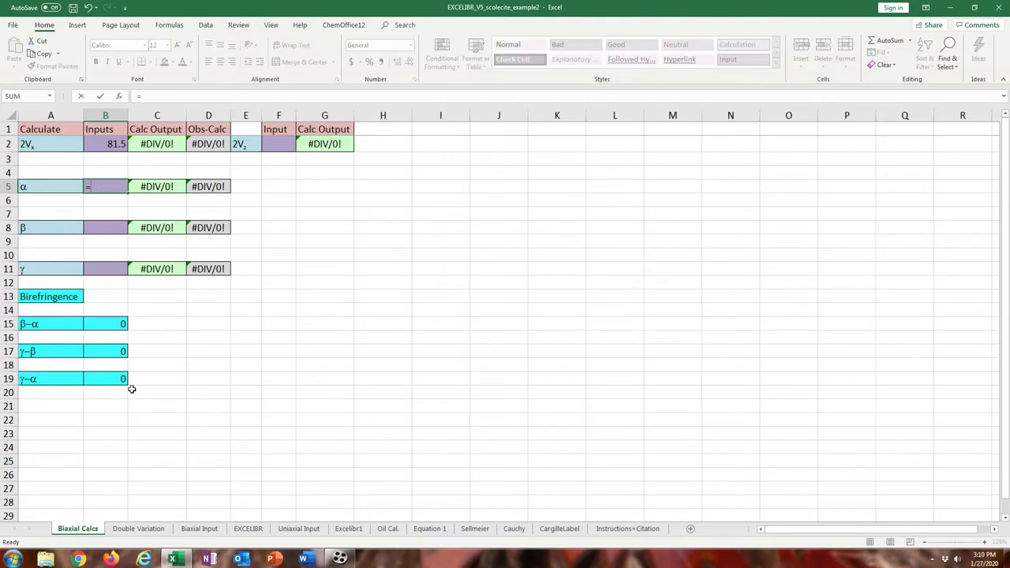
click(139, 529)
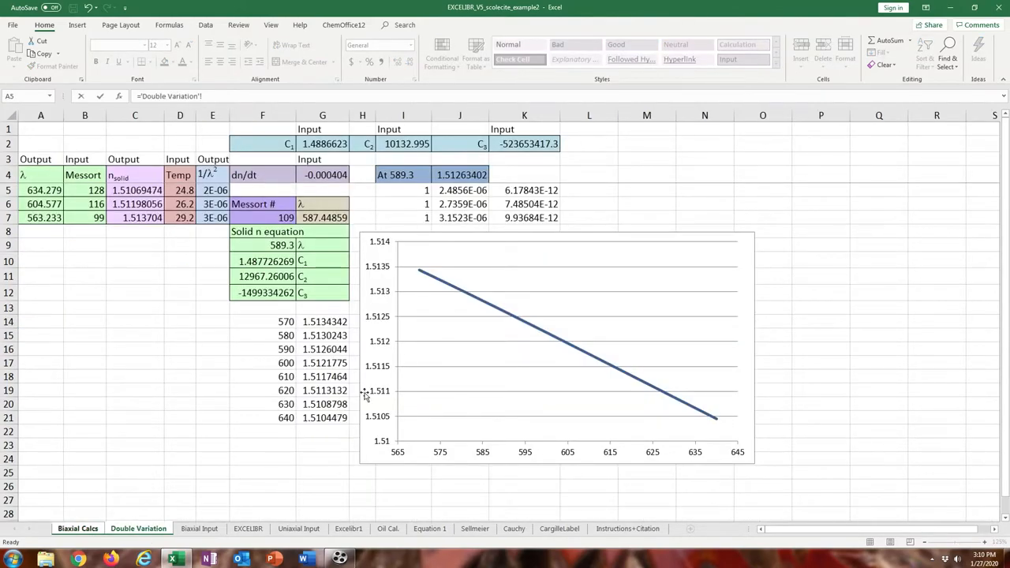
click(459, 174)
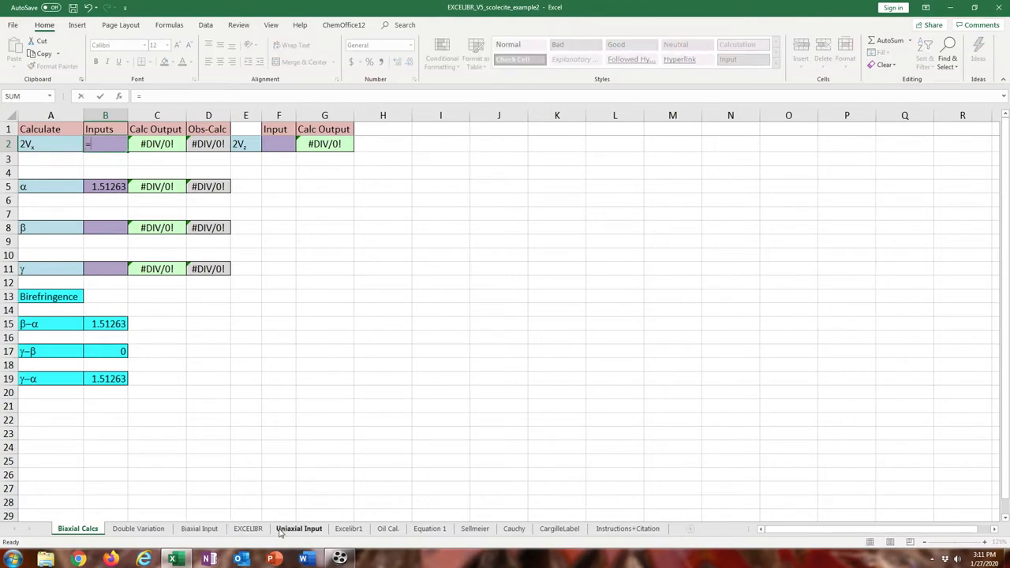
Link the 2V input to Biaxial Input cell M3 (53.8471).
click(199, 529)
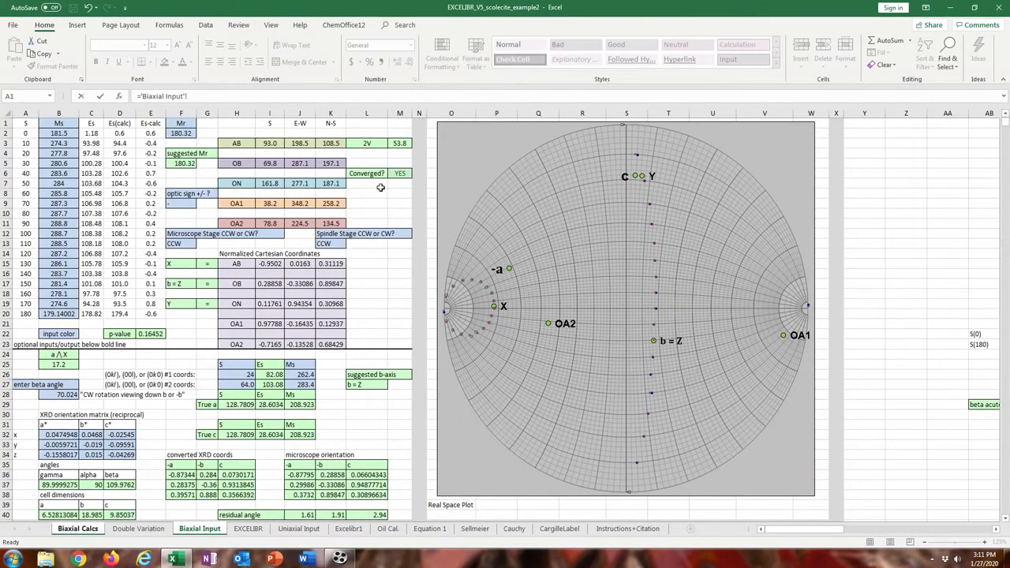
click(401, 142)
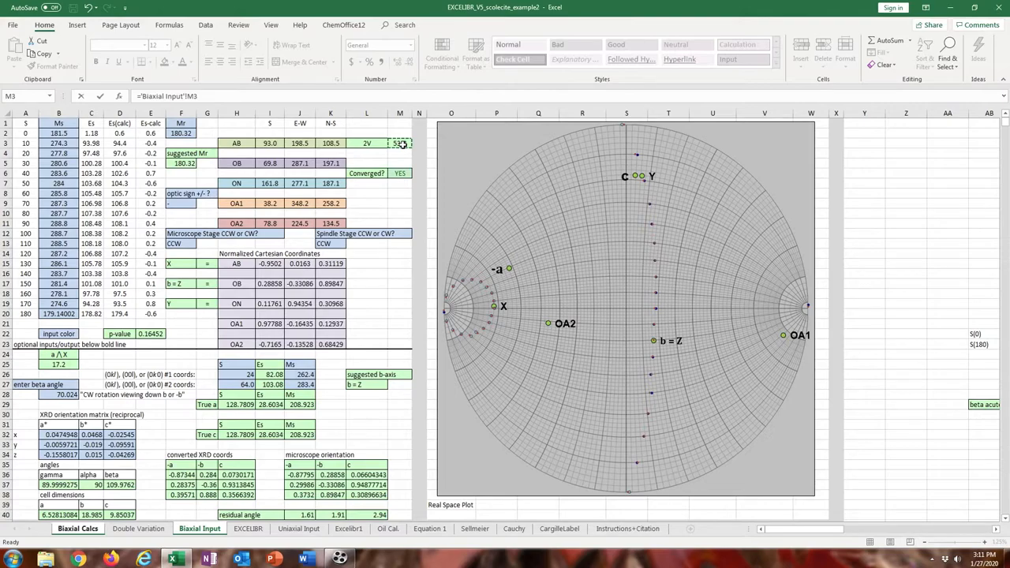
click(78, 527)
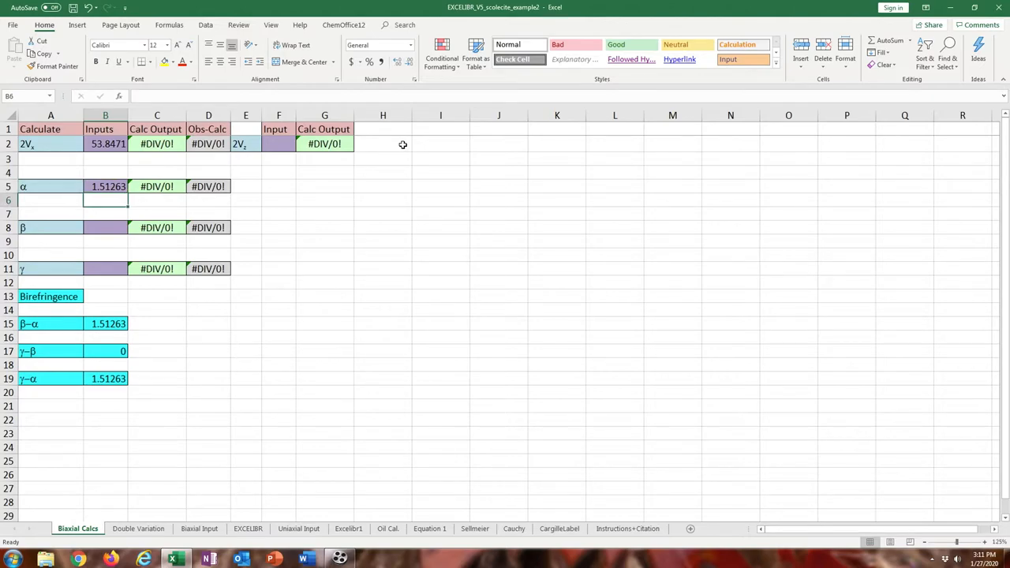
Enter beta 1.5178, giving gamma 1.51914 and β−α 0.00517.
click(104, 228)
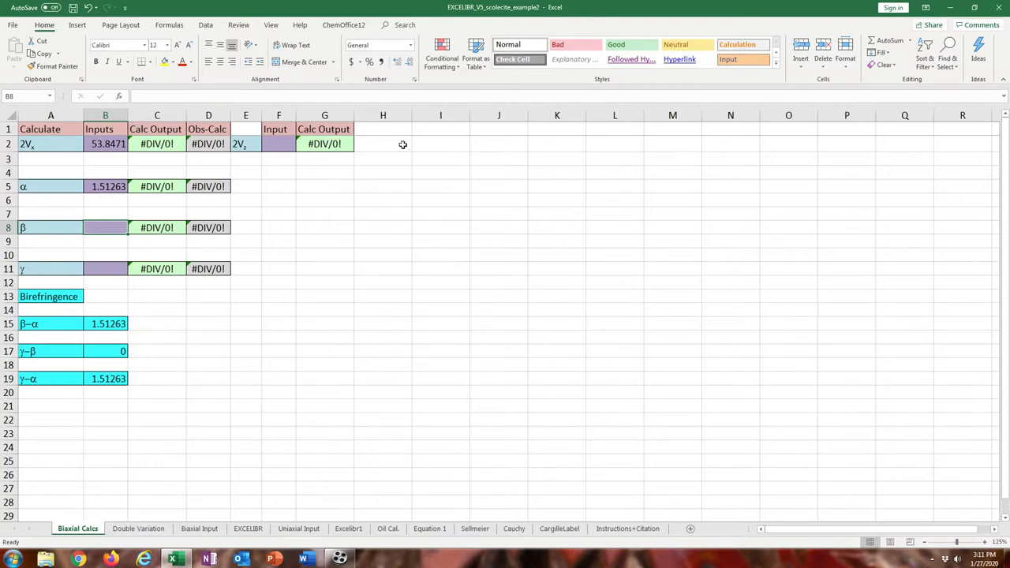
text(1.5178)
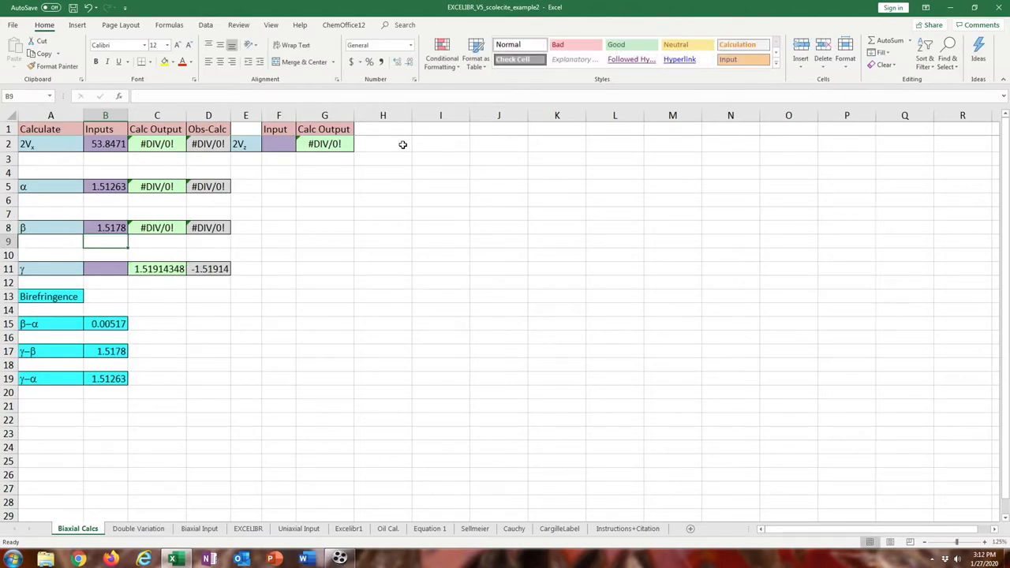
click(104, 268)
text(1.51868)
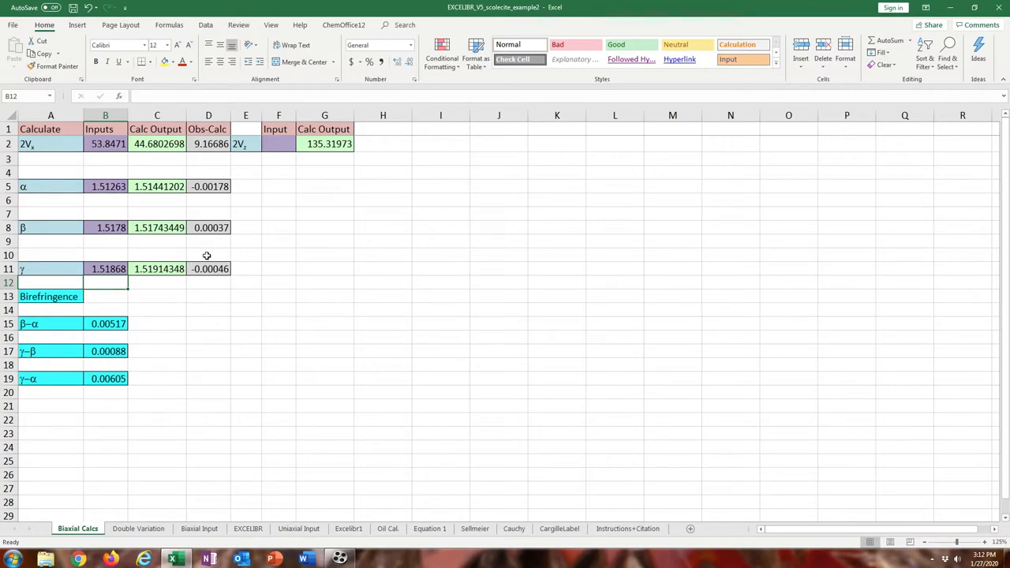
mouse_move(120, 161)
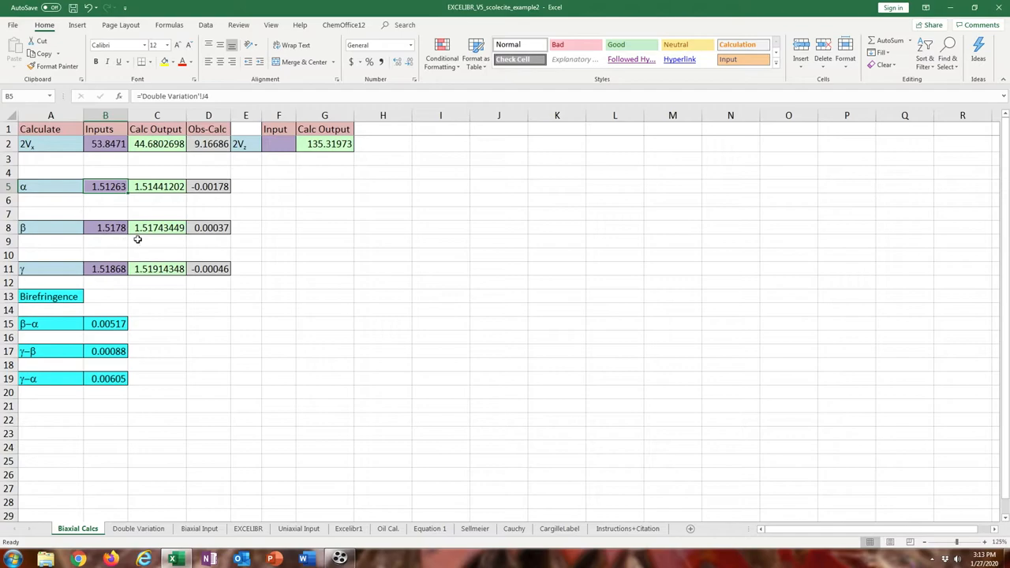
mouse_move(127, 240)
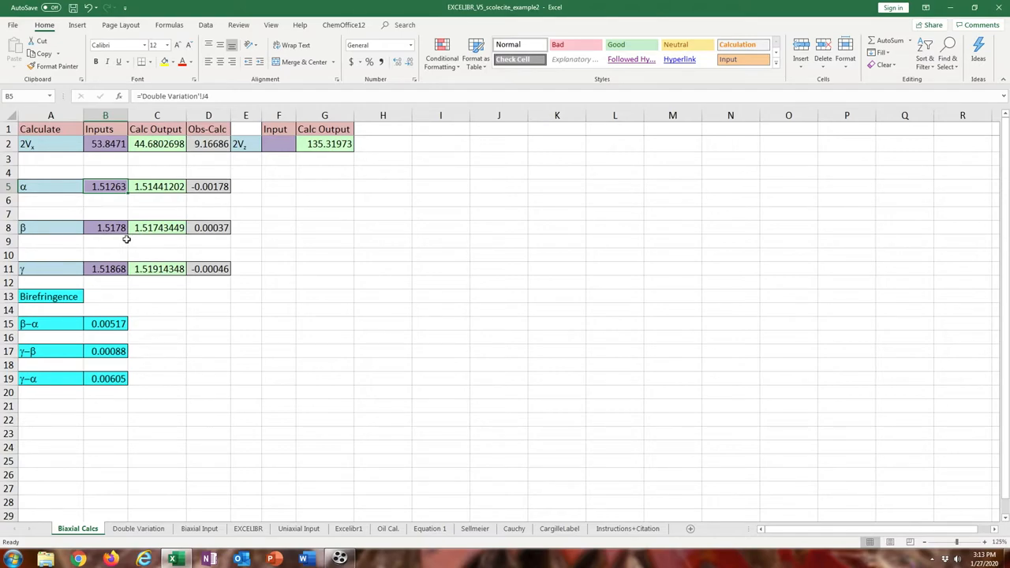
mouse_move(97, 240)
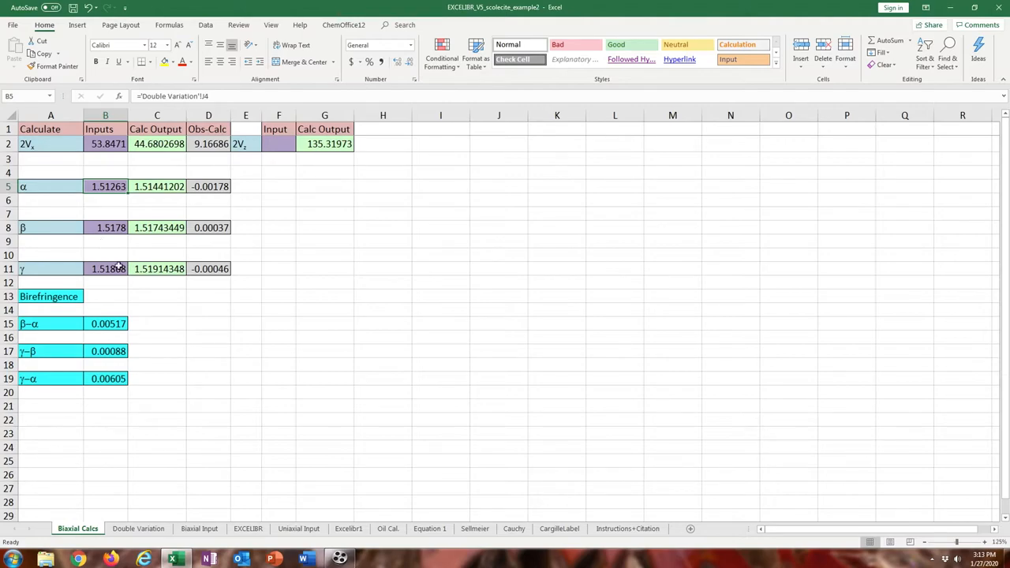
mouse_move(126, 284)
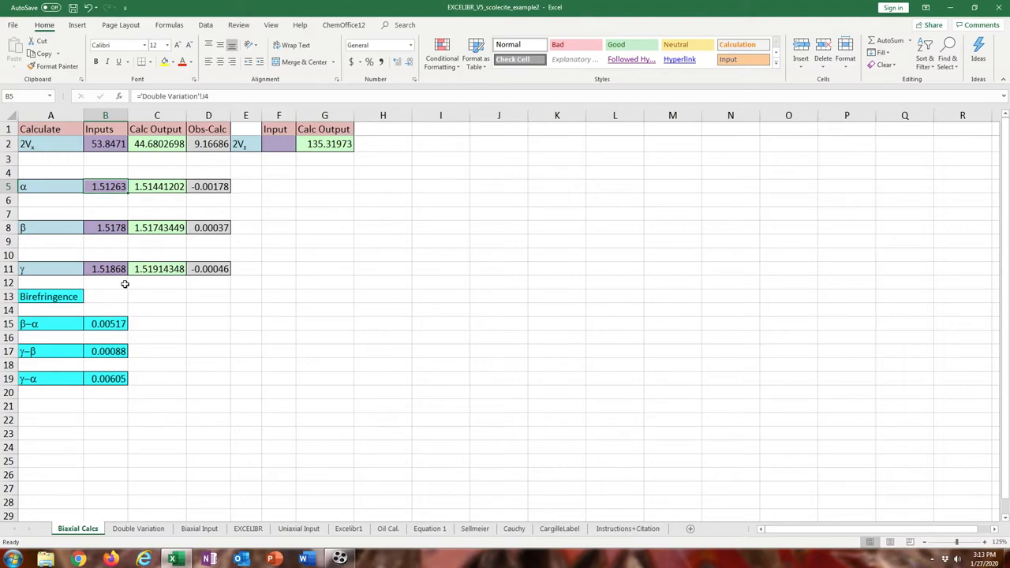
mouse_move(132, 283)
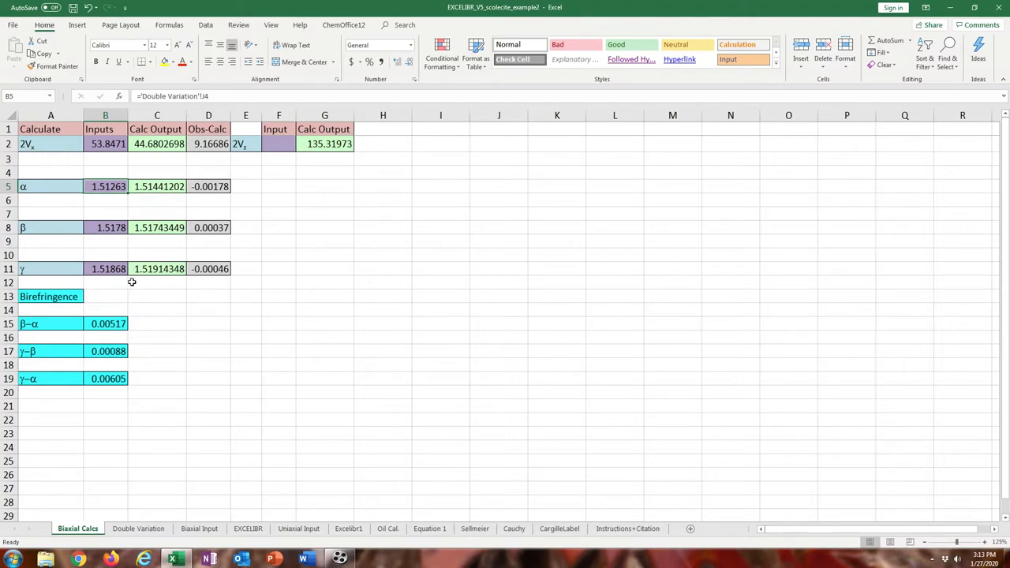
mouse_move(123, 282)
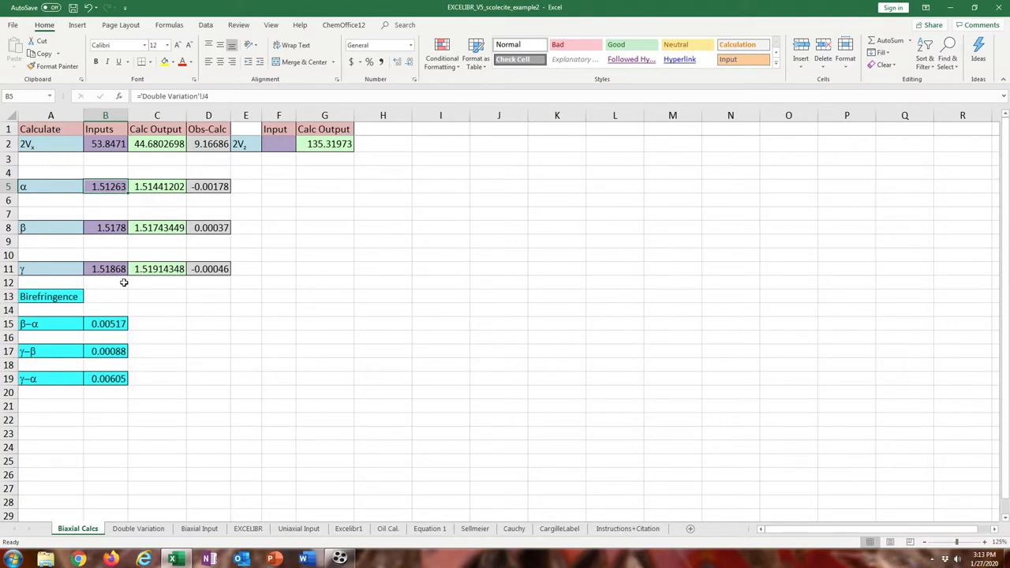
mouse_move(92, 280)
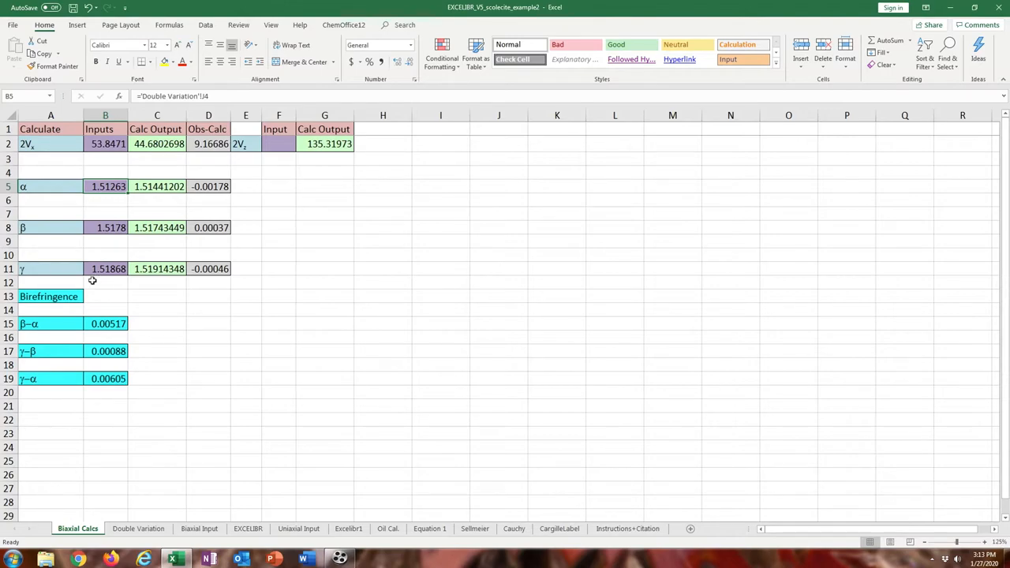
mouse_move(97, 281)
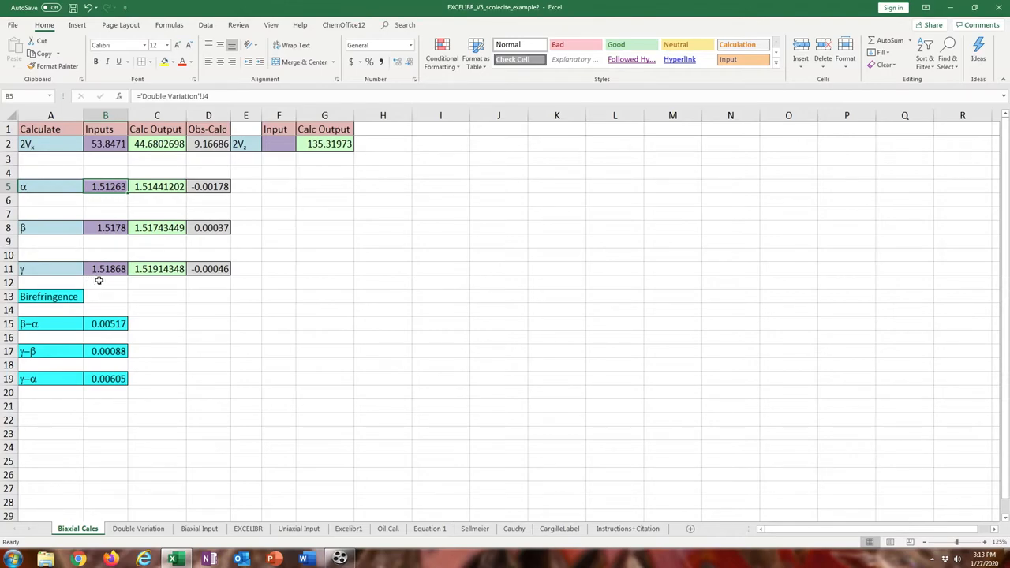
mouse_move(127, 281)
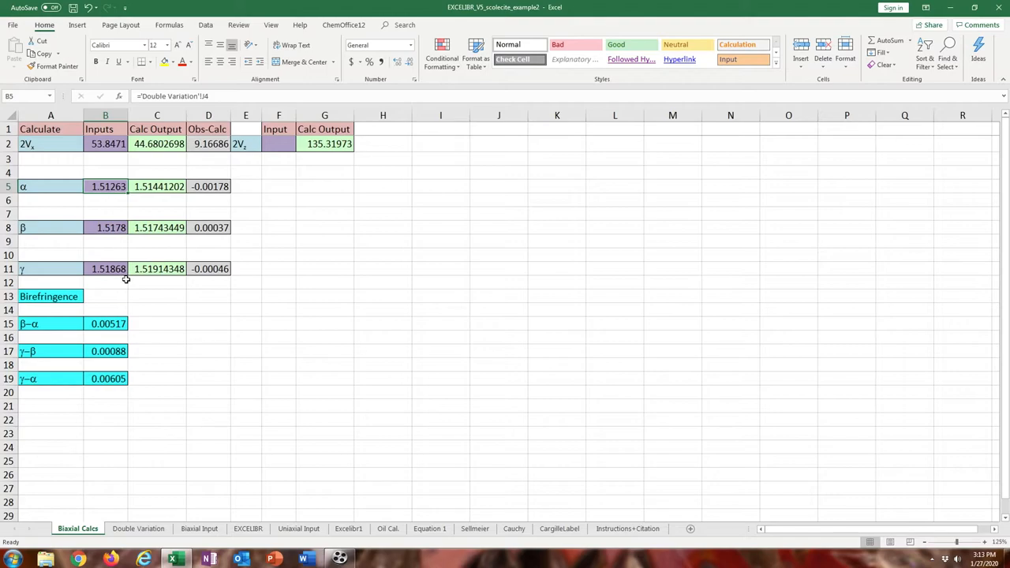
mouse_move(77, 280)
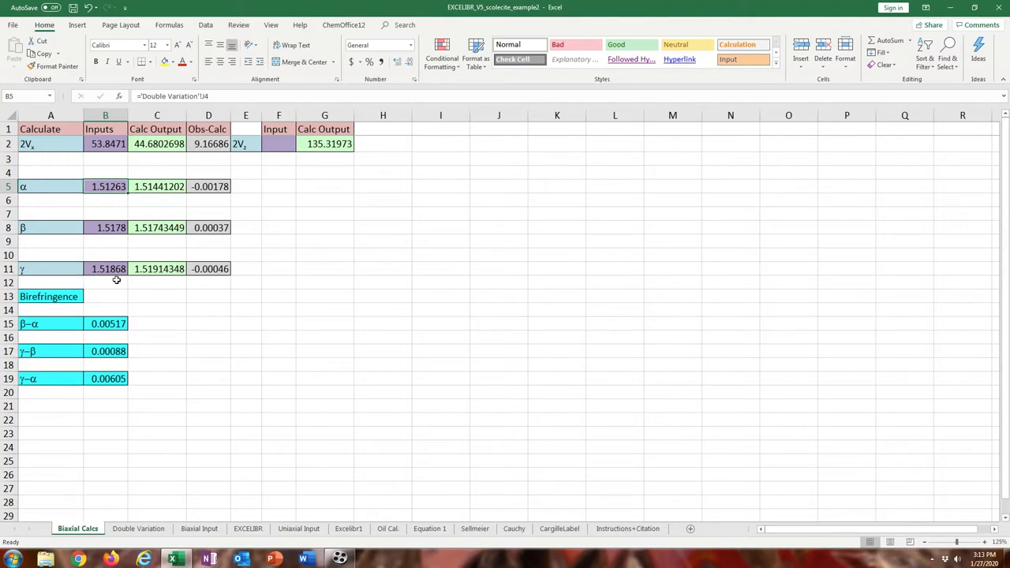
mouse_move(112, 281)
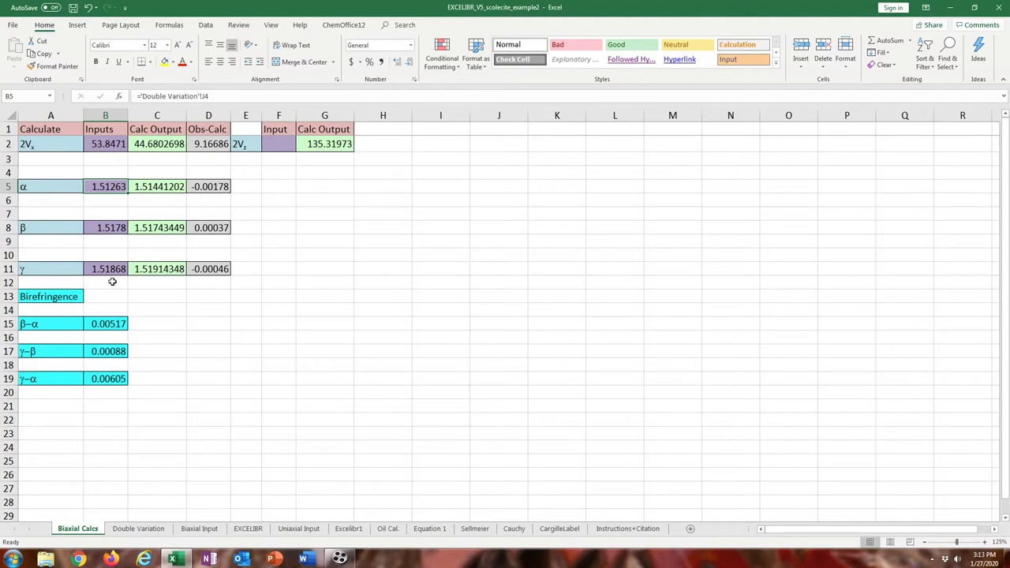
mouse_move(94, 284)
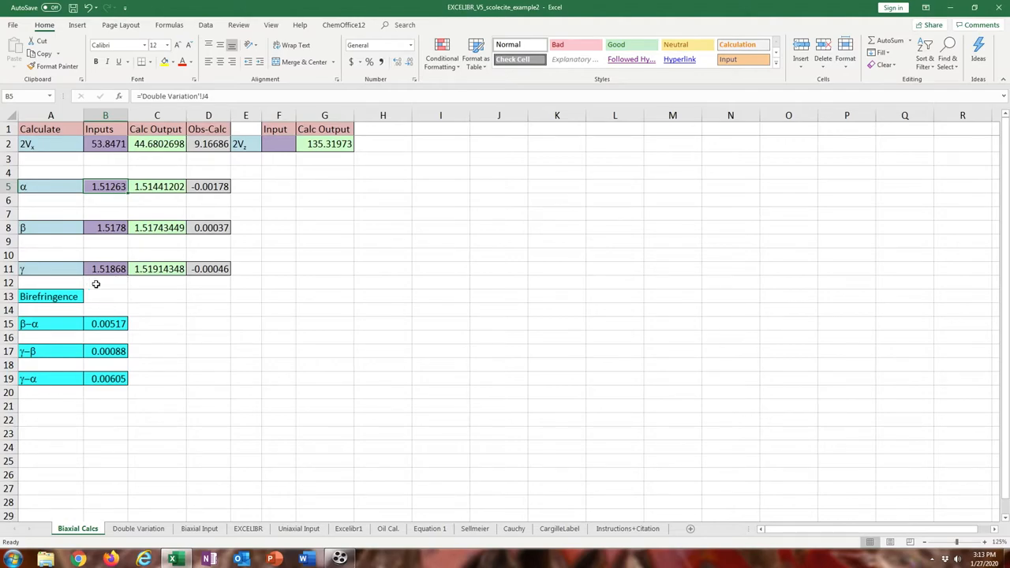
mouse_move(125, 285)
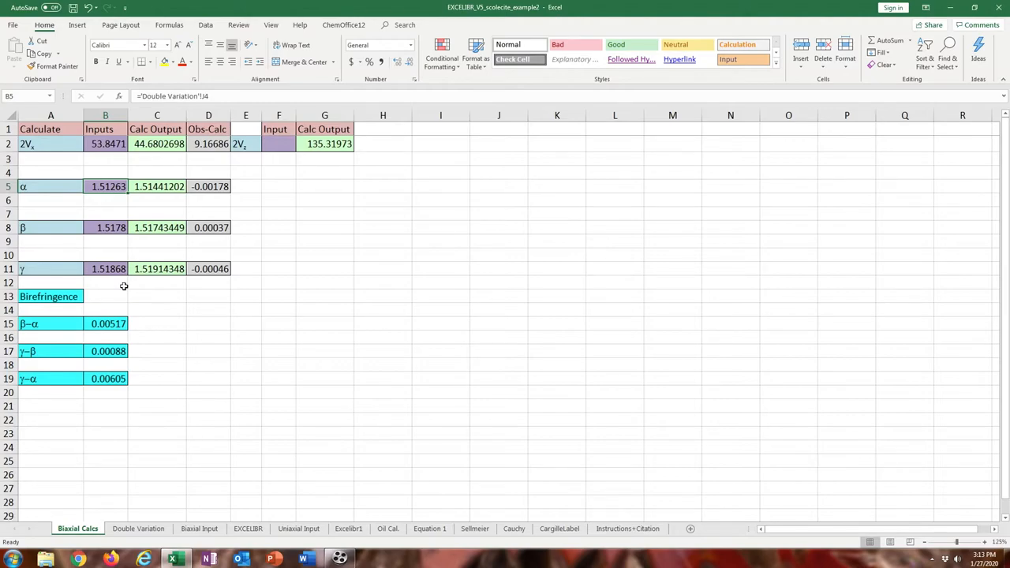
mouse_move(120, 284)
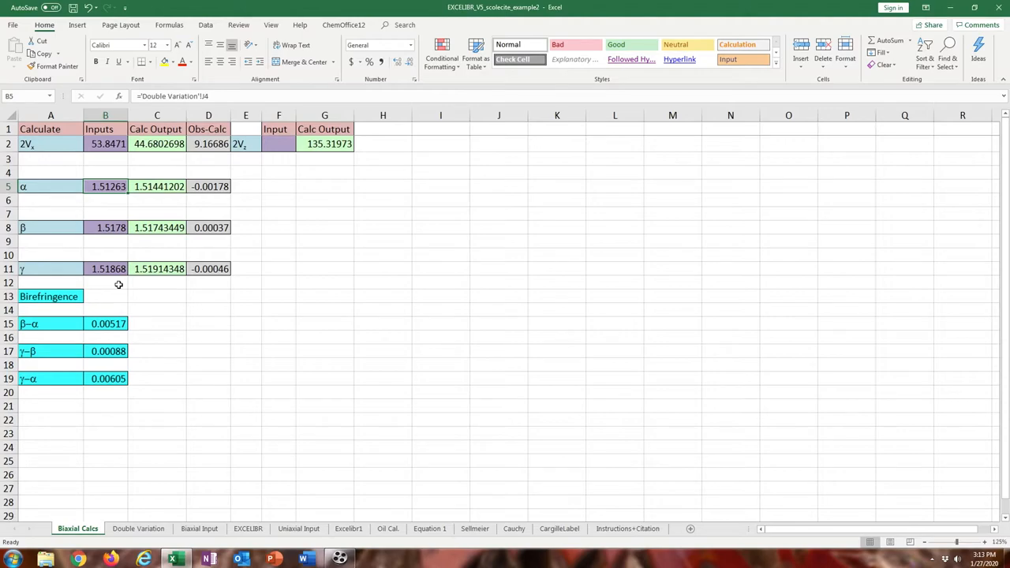
mouse_move(120, 282)
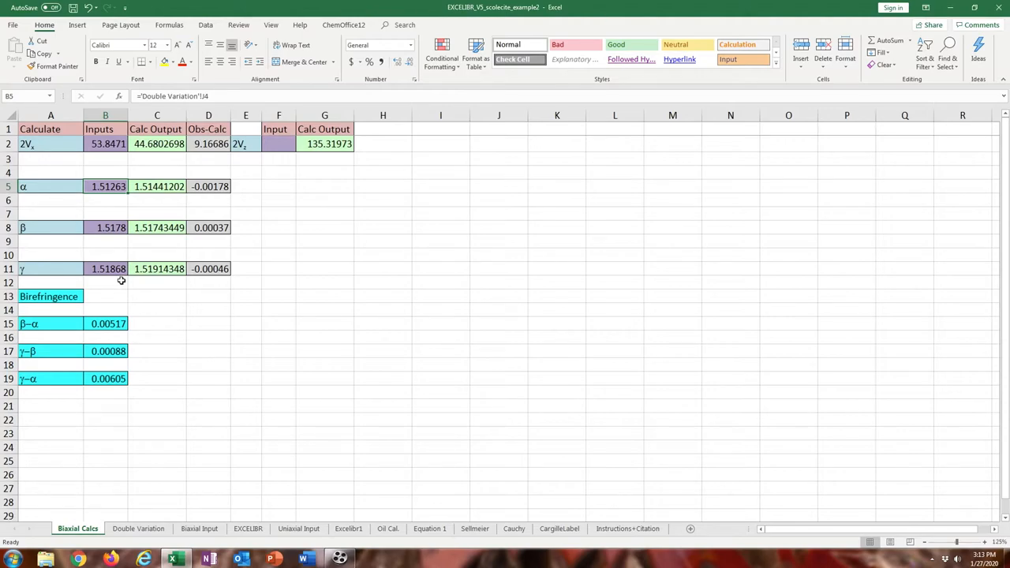
mouse_move(122, 281)
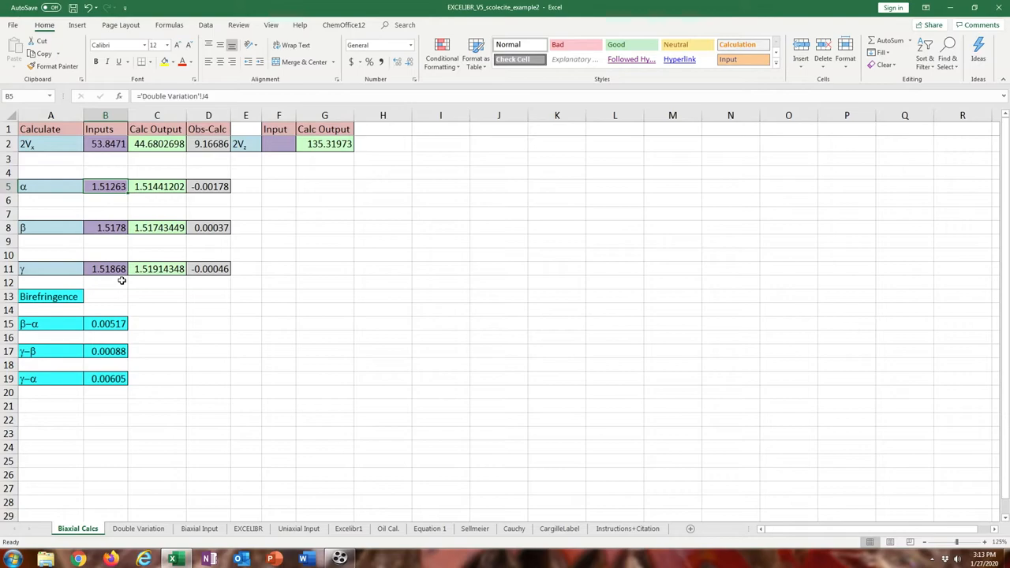
mouse_move(104, 373)
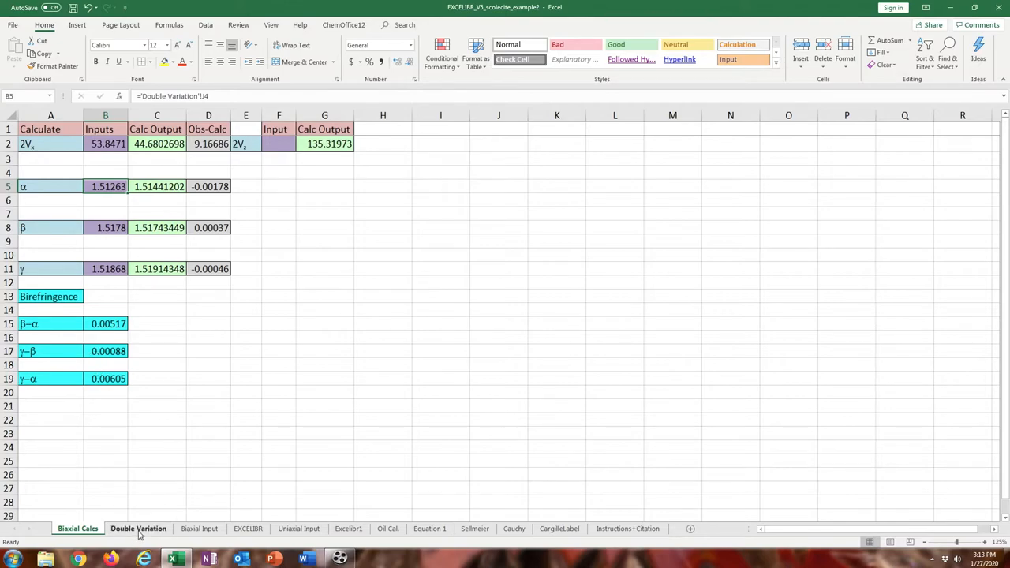
Inspect the 1/(A5^2) formula in cell J5 on the Double Variation sheet.
click(139, 527)
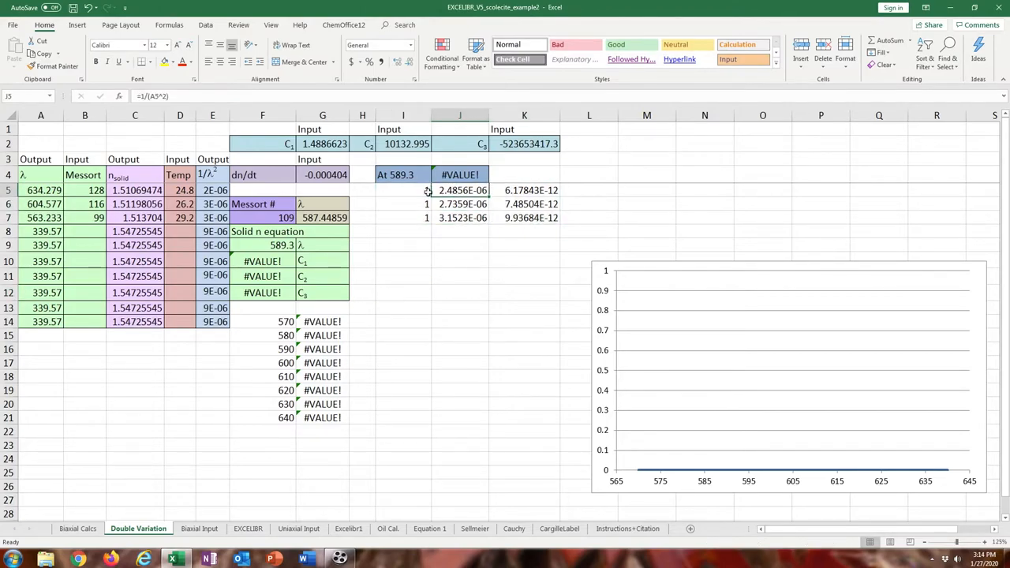
double_click(461, 189)
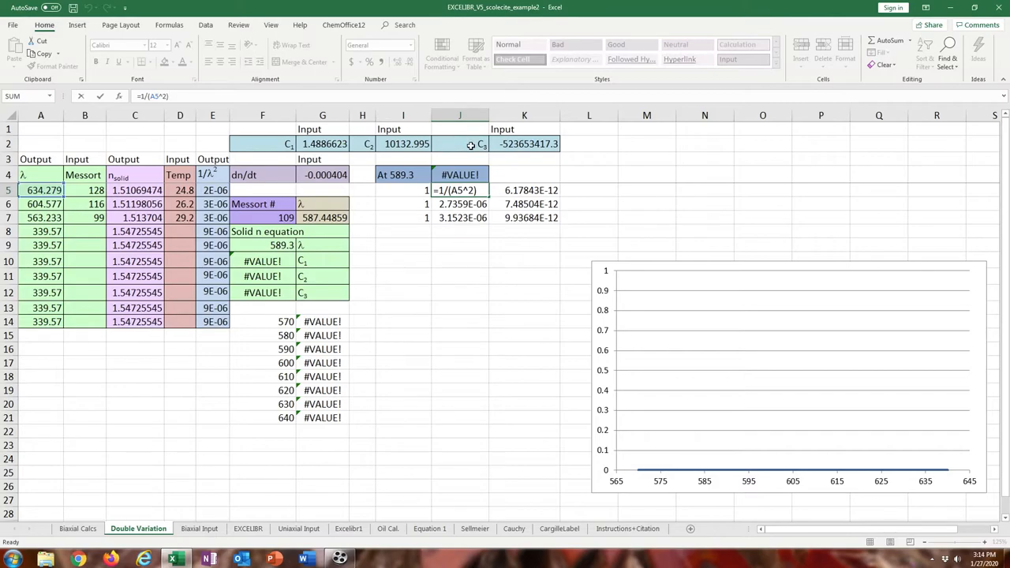
drag(376, 251, 560, 397)
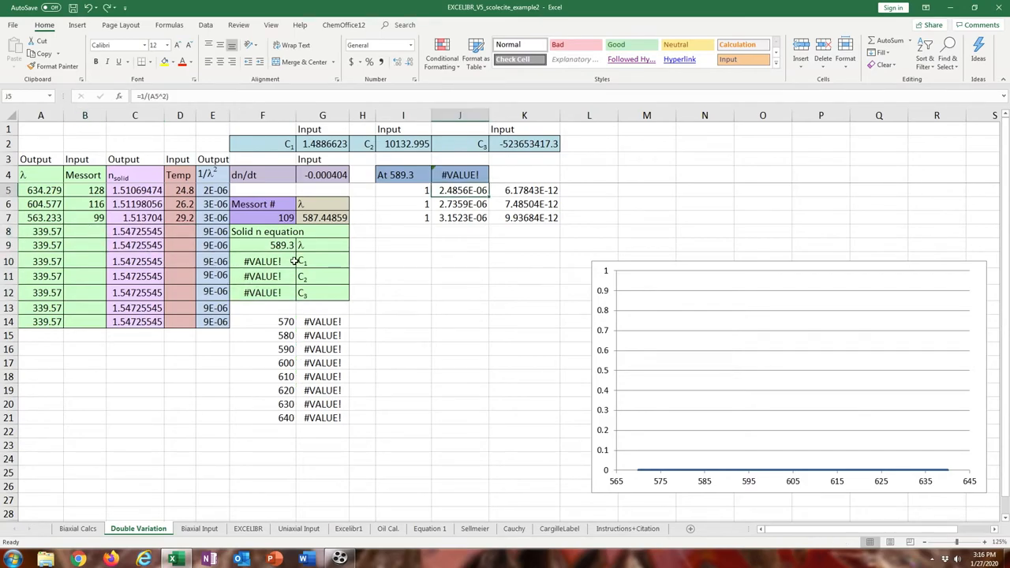
Check the workbook info page, then show the Biaxial Input sheet with its stereonet plot.
click(78, 528)
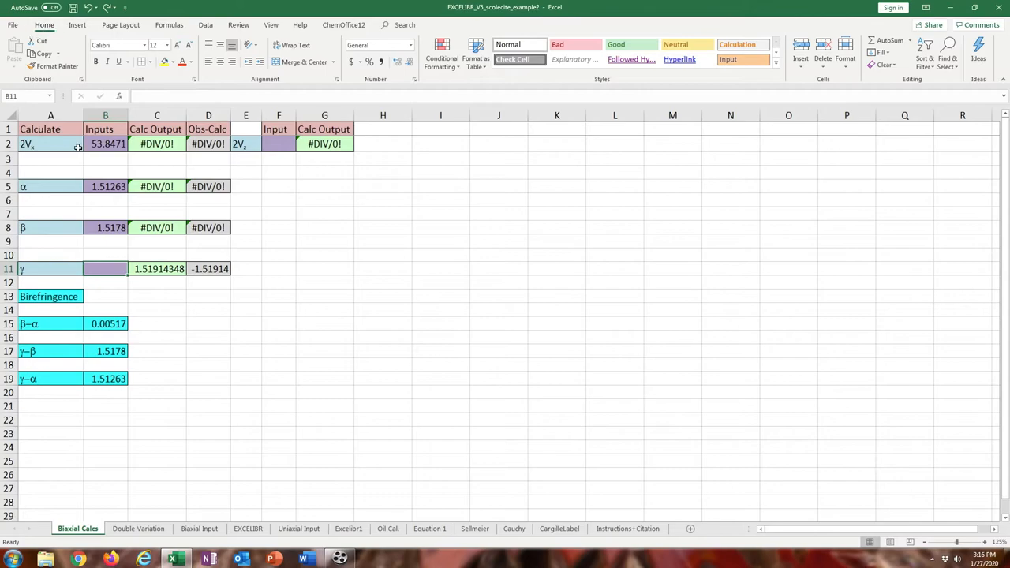
click(12, 26)
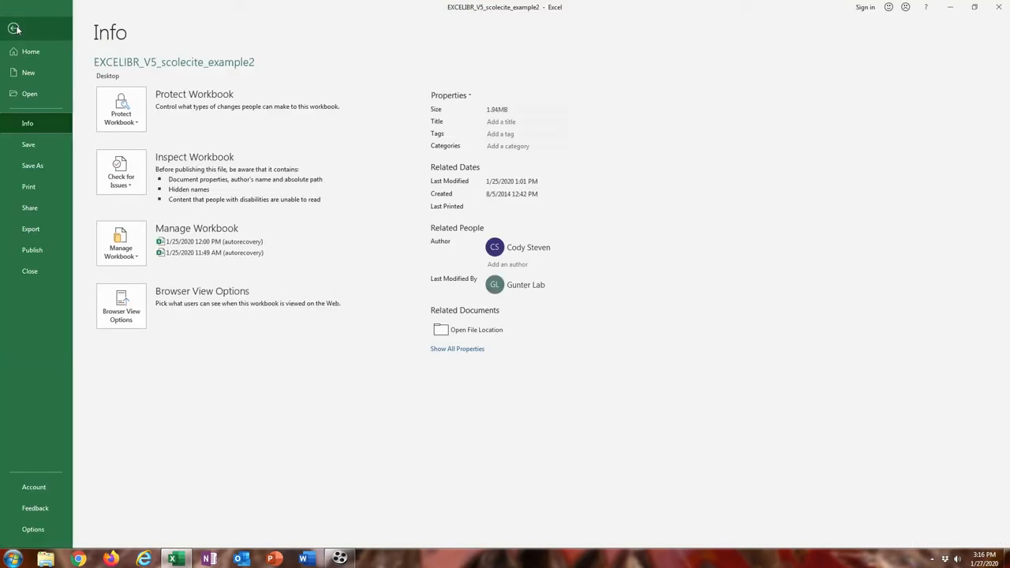
click(14, 28)
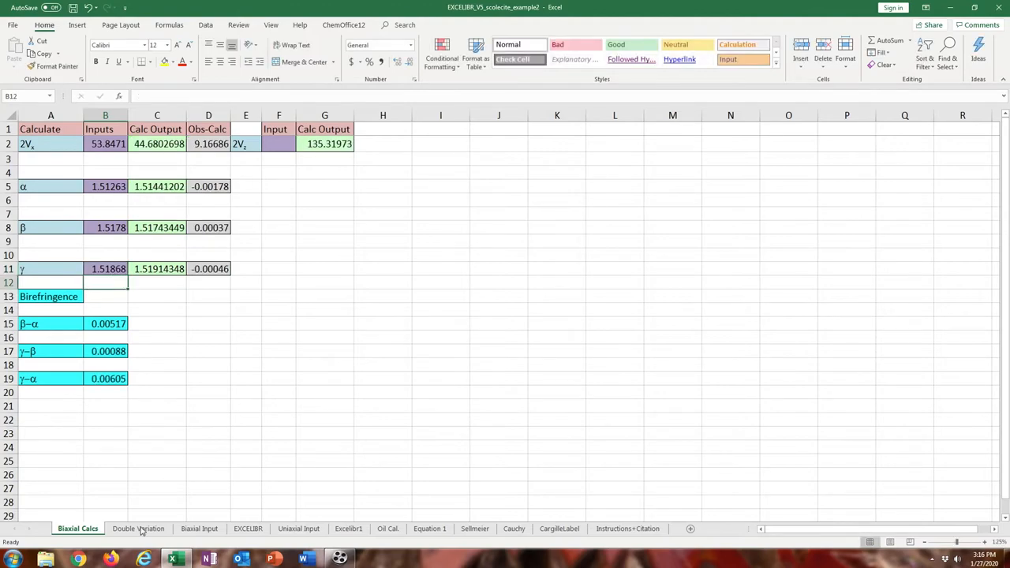
click(199, 528)
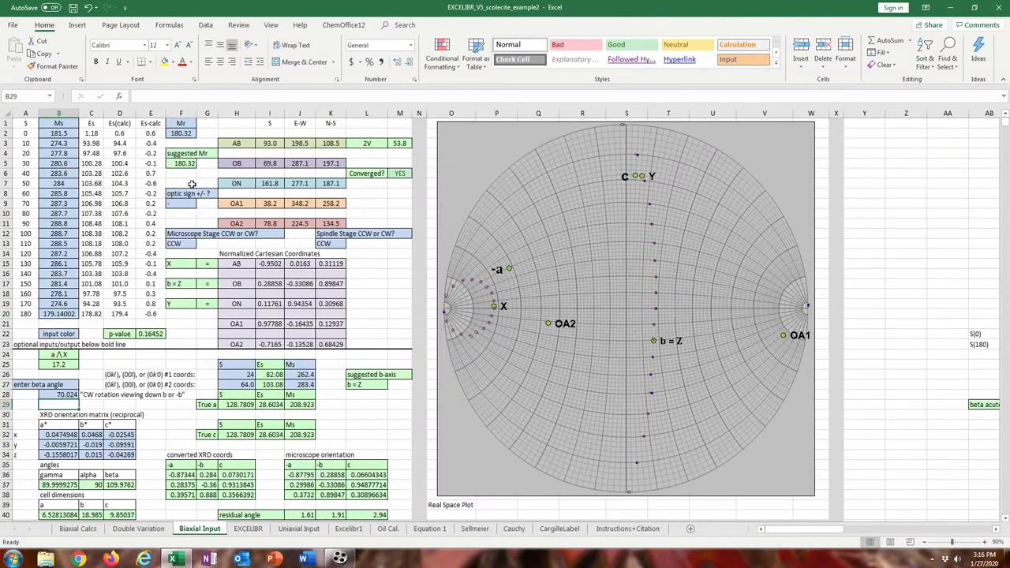